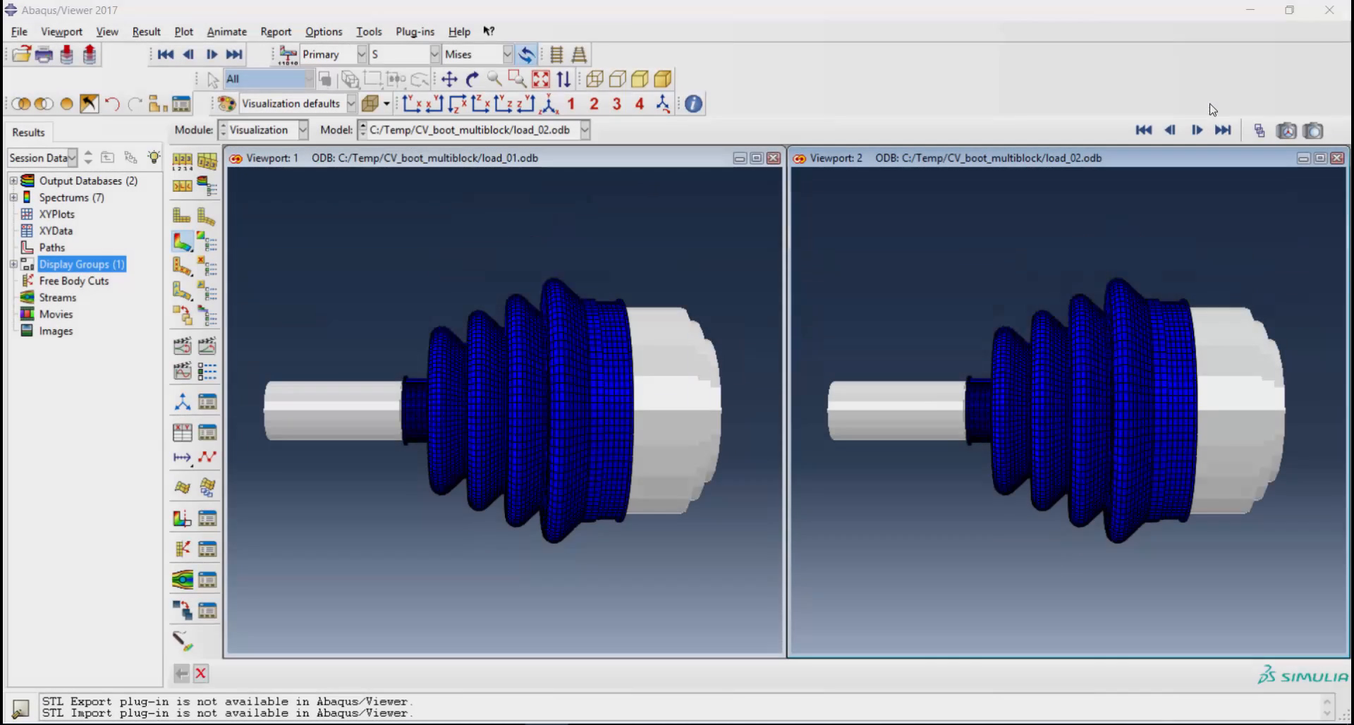
# - Switch from the Abaqus/Viewer comparison to the fe-safe window with the CV_boot_multiblock project
pyautogui.click(1198, 130)
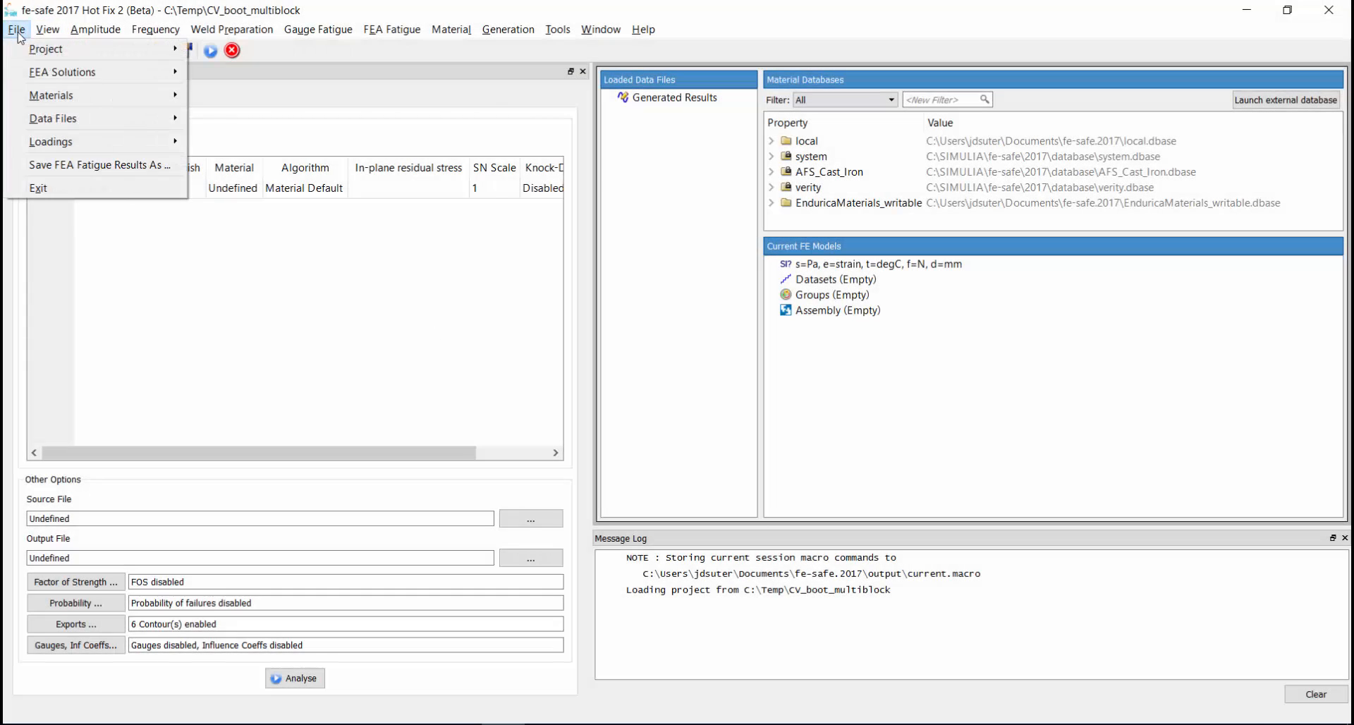
# - Read load_01.odb with a pre-scan, taking stresses and strains at element centroids
pyautogui.click(16, 30)
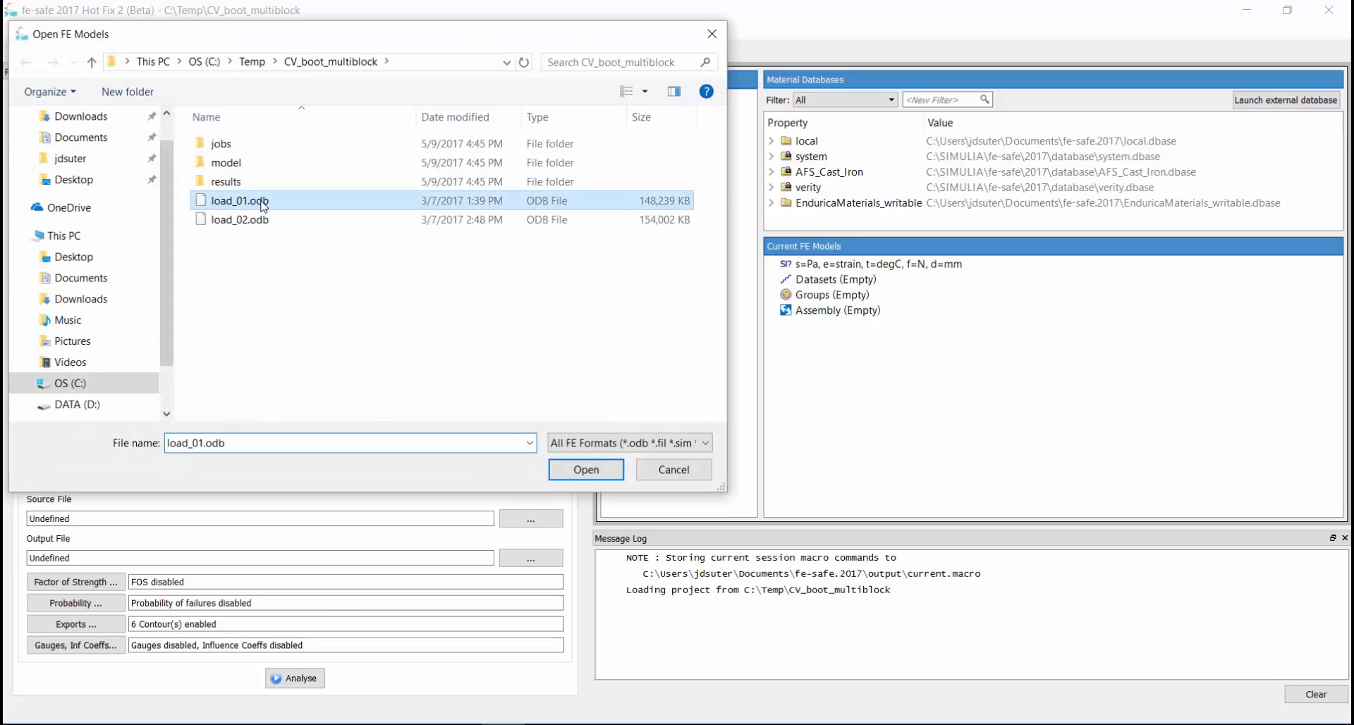
pyautogui.click(584, 470)
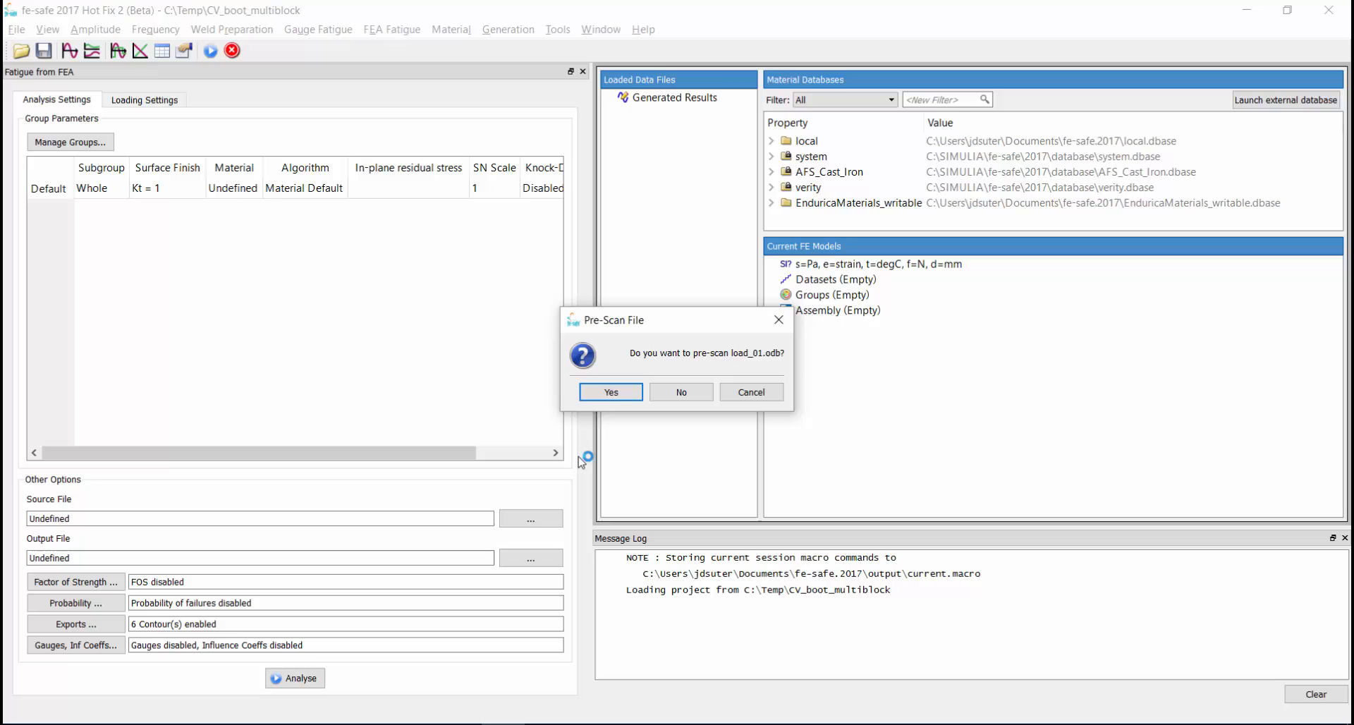
pyautogui.click(609, 392)
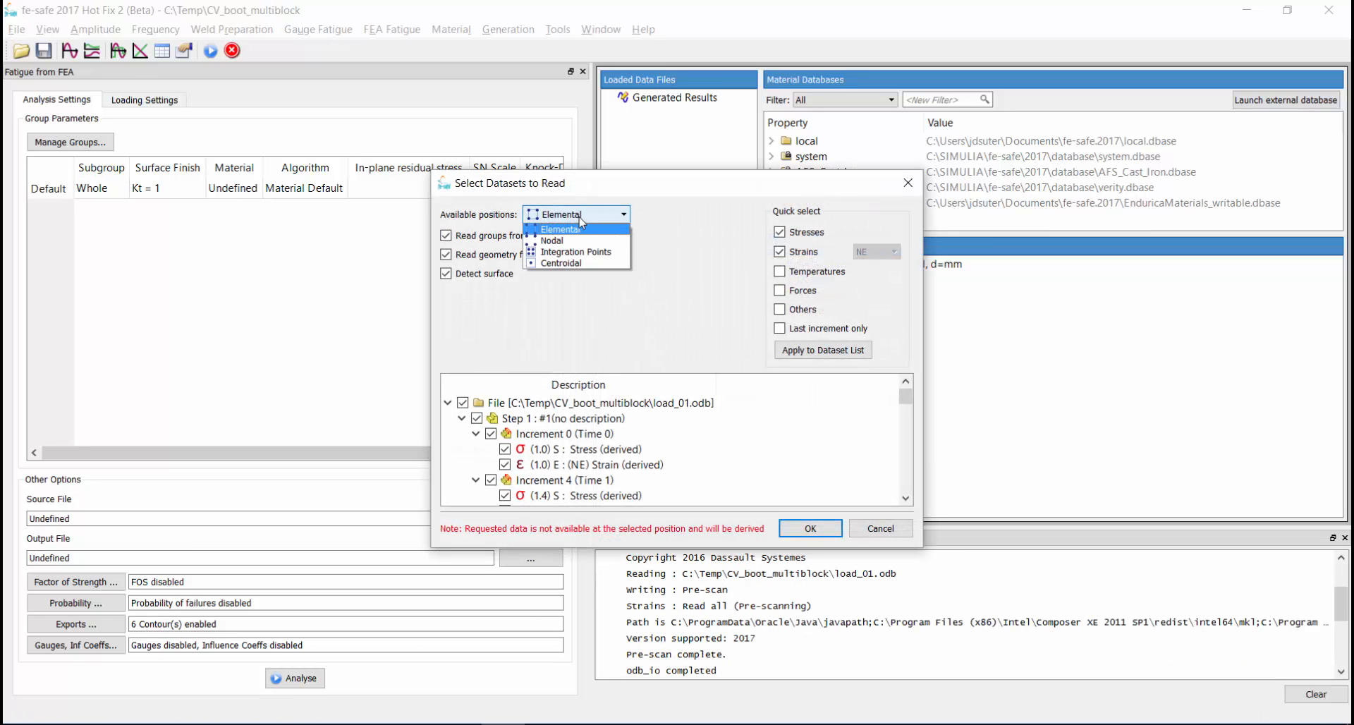
pyautogui.click(574, 262)
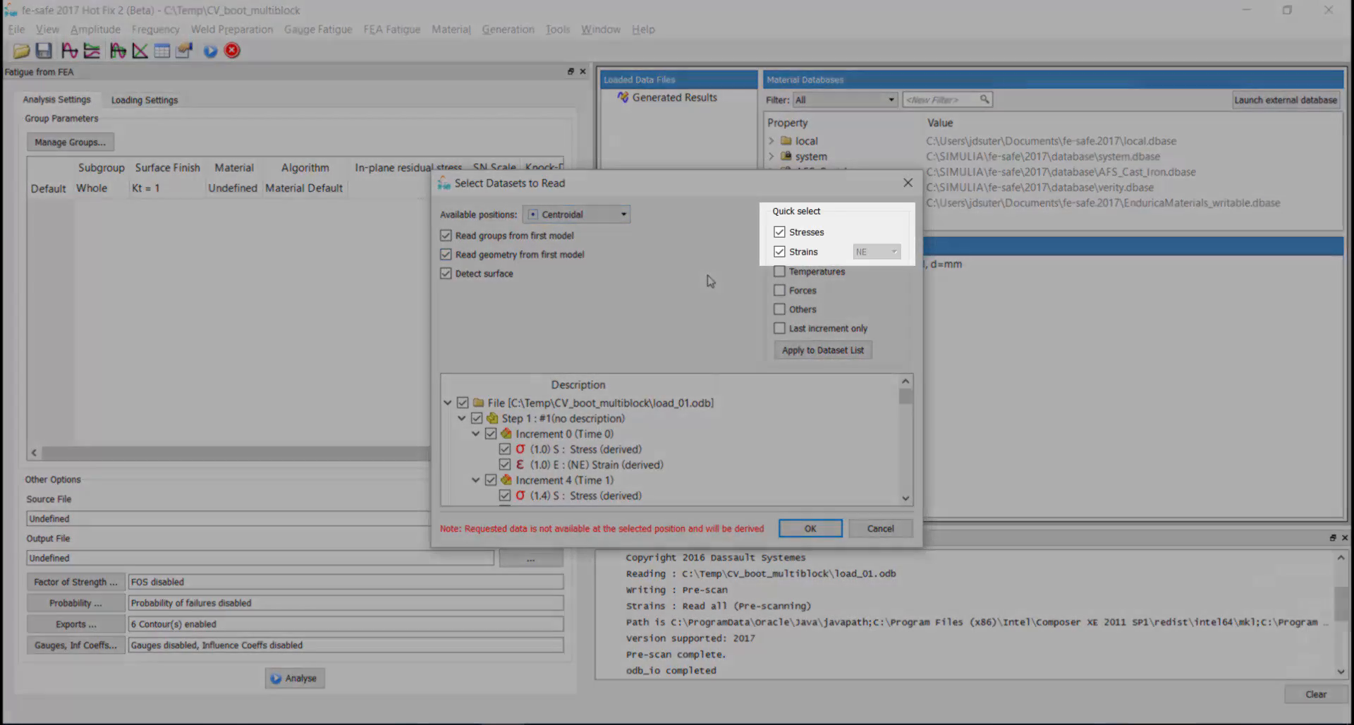
pyautogui.click(821, 350)
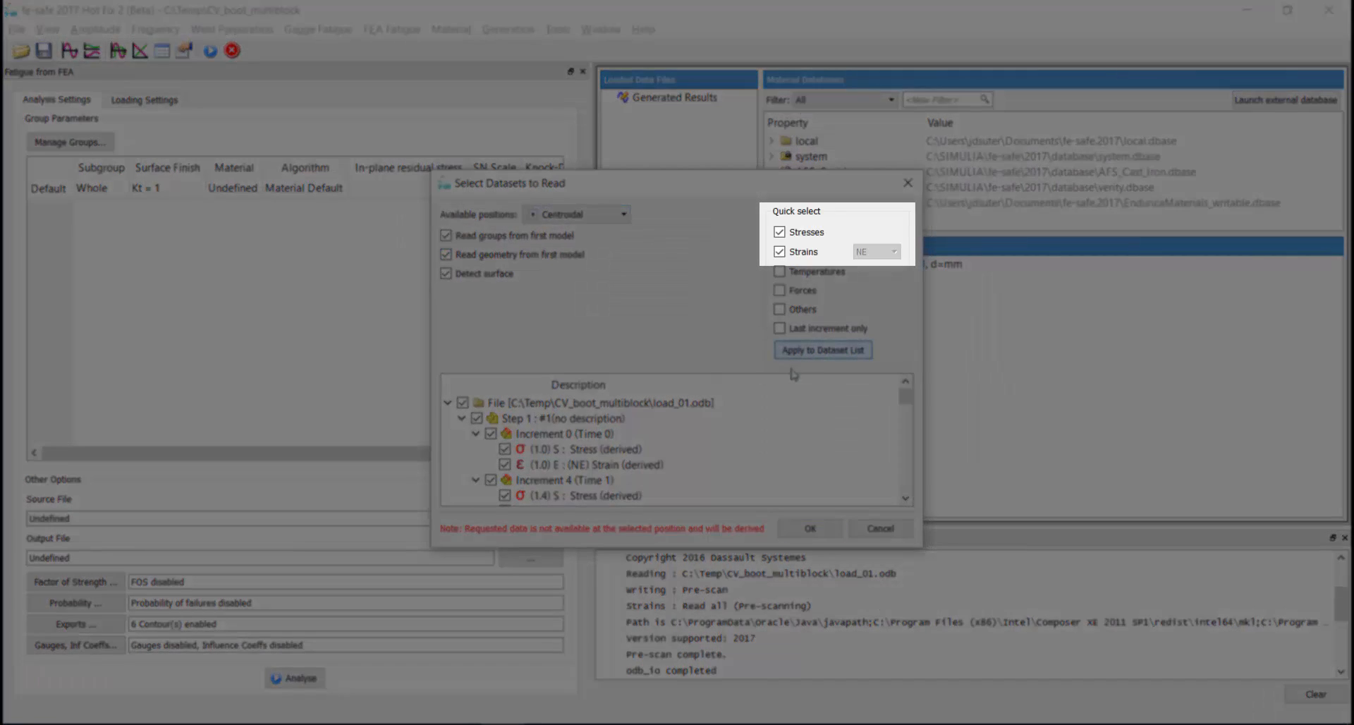
pyautogui.click(810, 528)
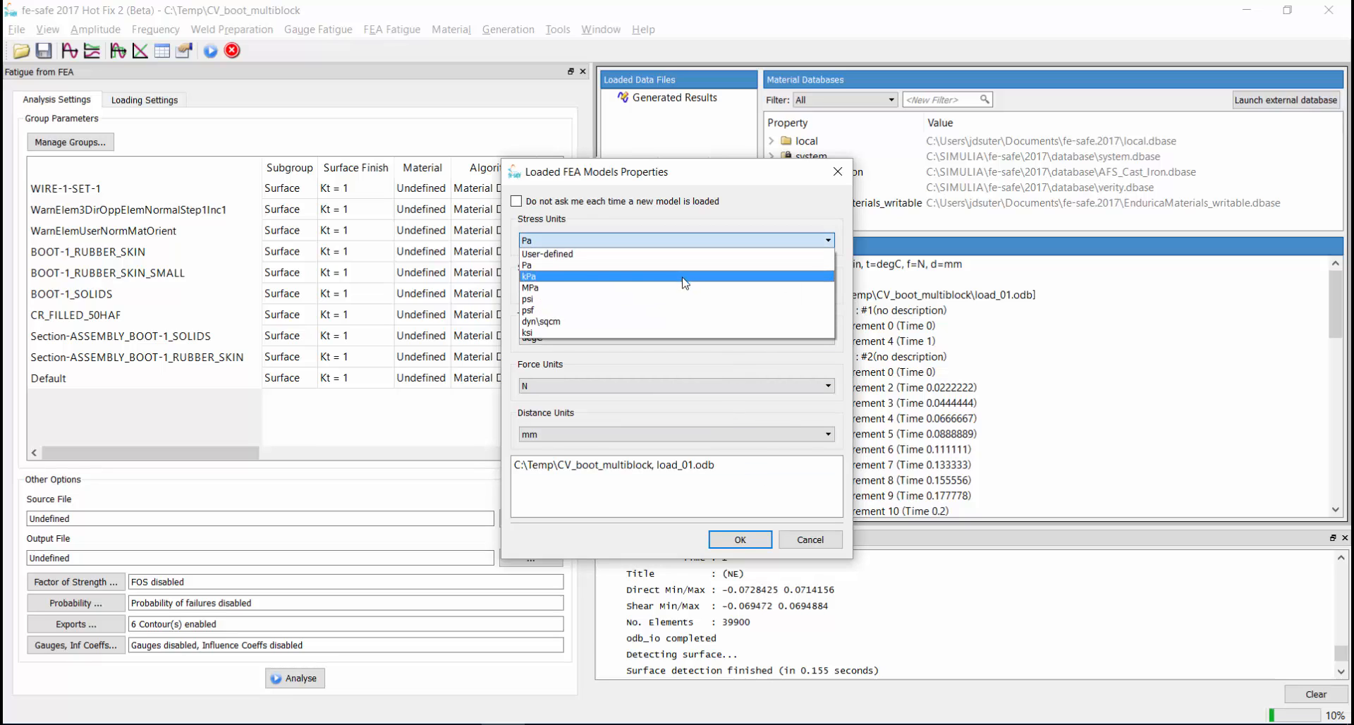
# - Use MPa stress units and keep only the BOOT-1_RUBBER_SKIN_SMALL group for analysis
pyautogui.click(532, 287)
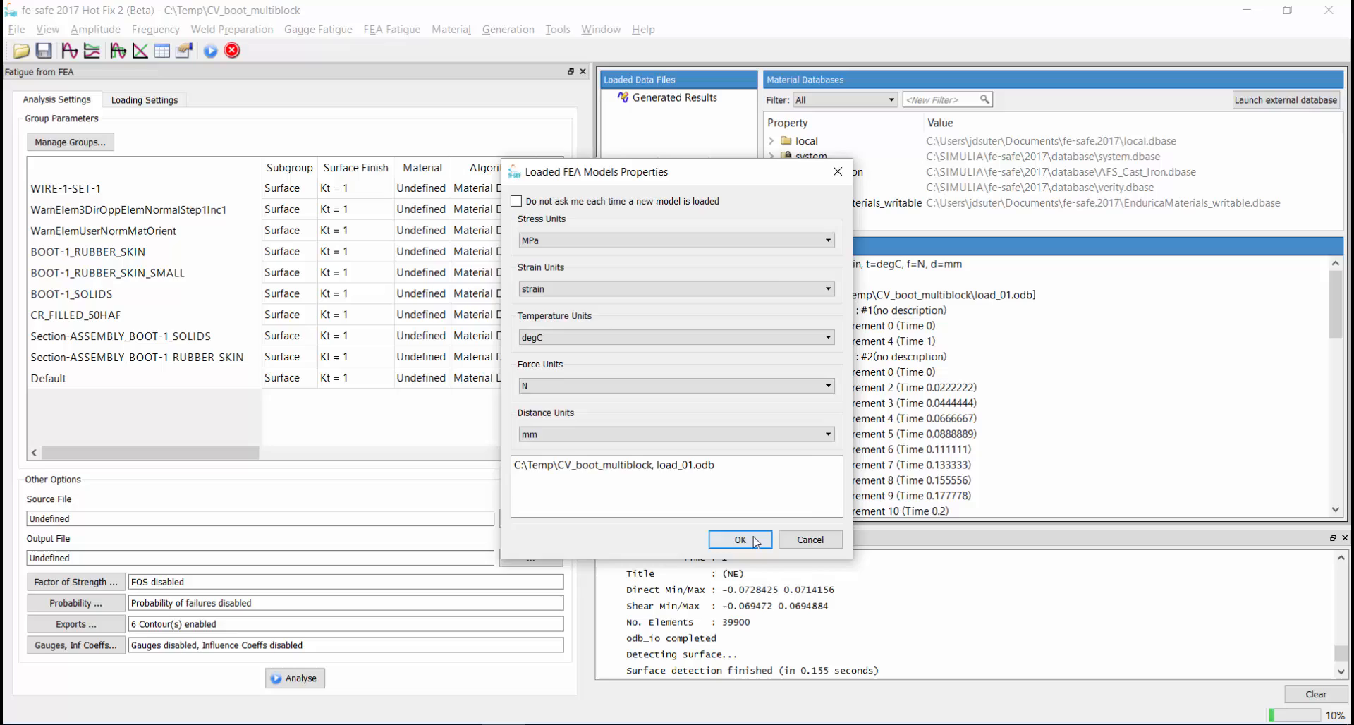
pyautogui.click(740, 539)
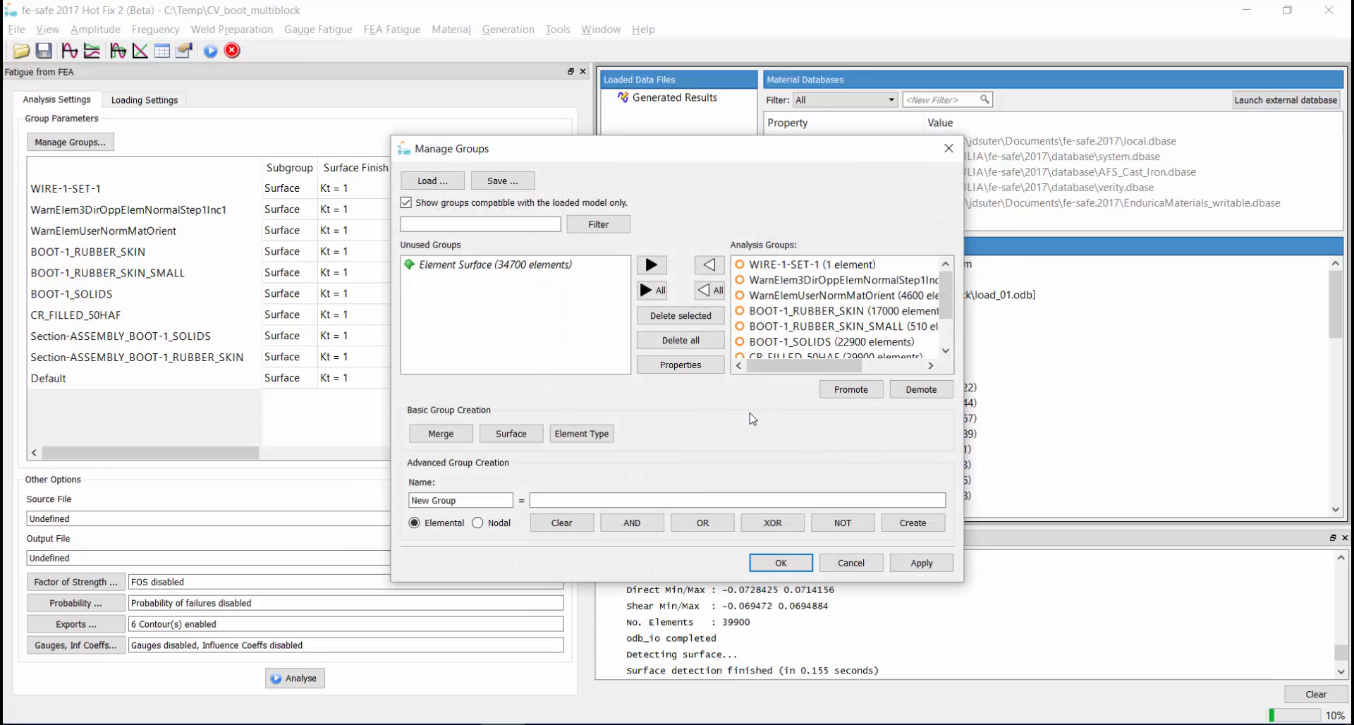
pyautogui.click(709, 290)
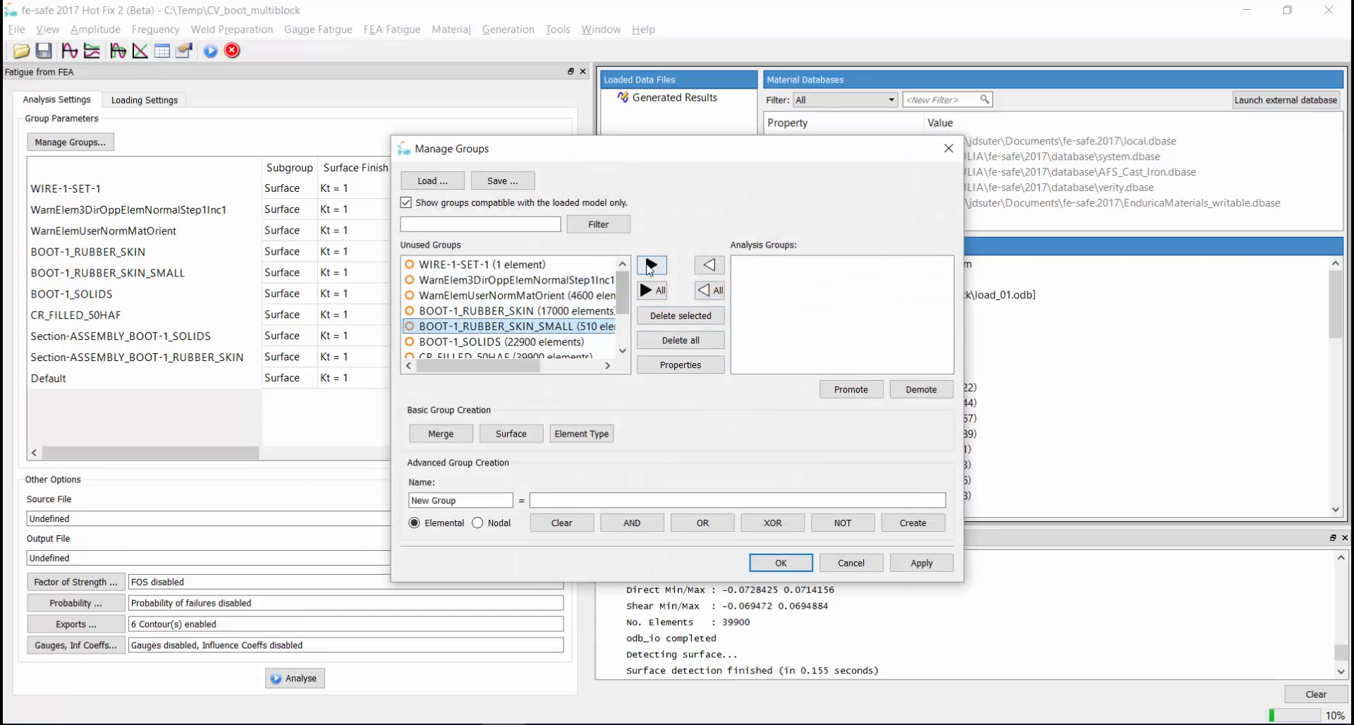
pyautogui.click(650, 265)
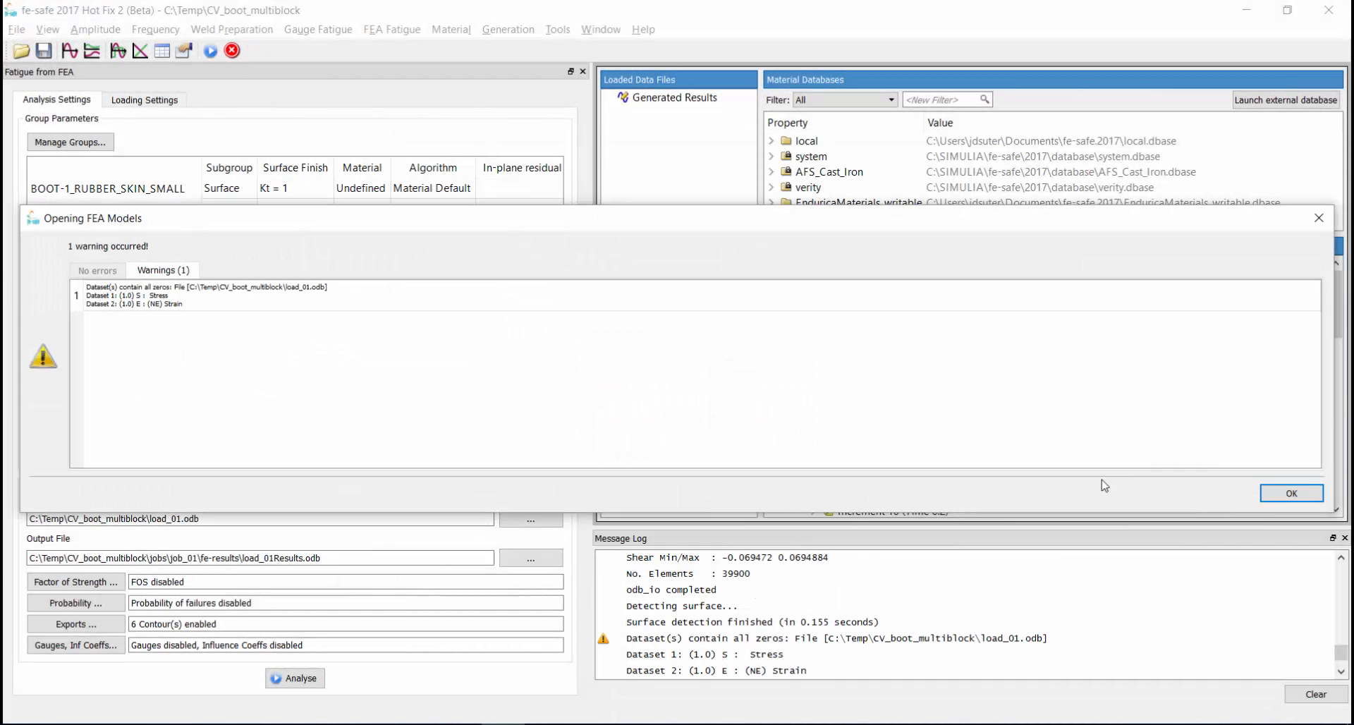
pyautogui.click(1290, 492)
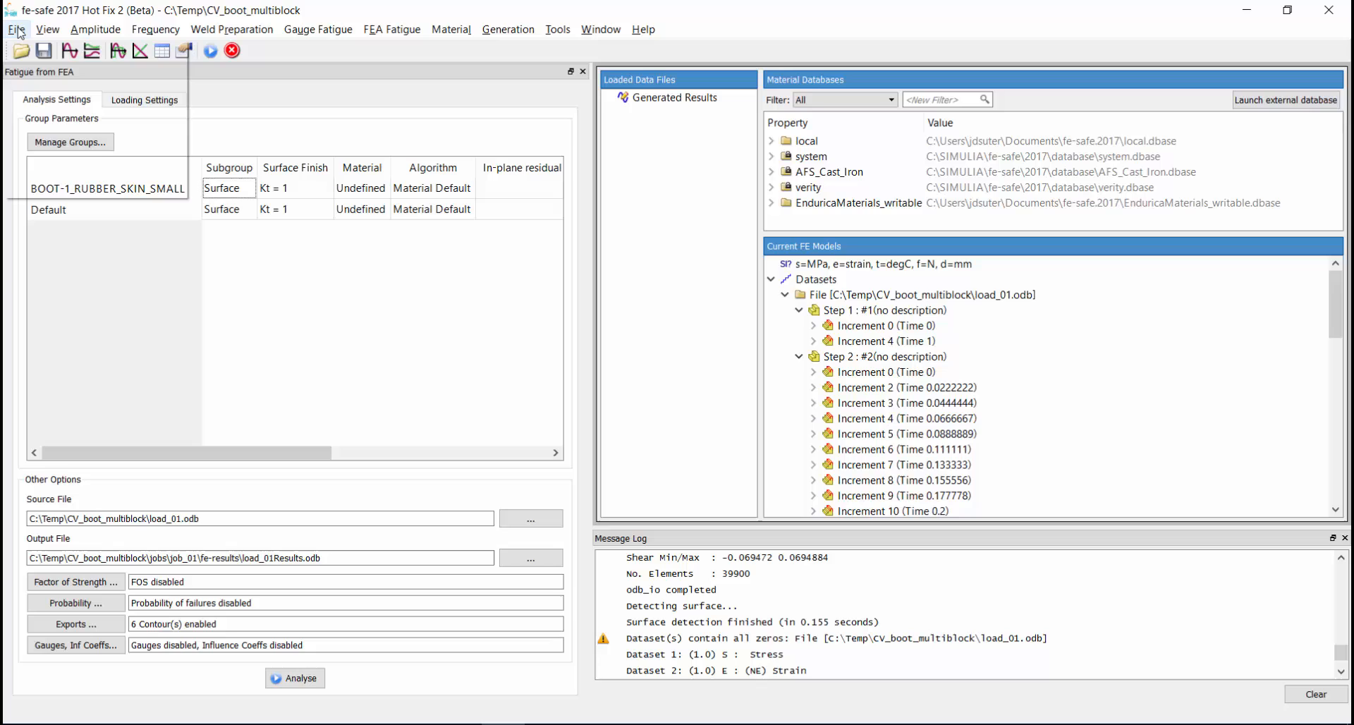
# - Append load_02.odb with its stresses and strains, then collapse the load_01 steps
pyautogui.click(17, 28)
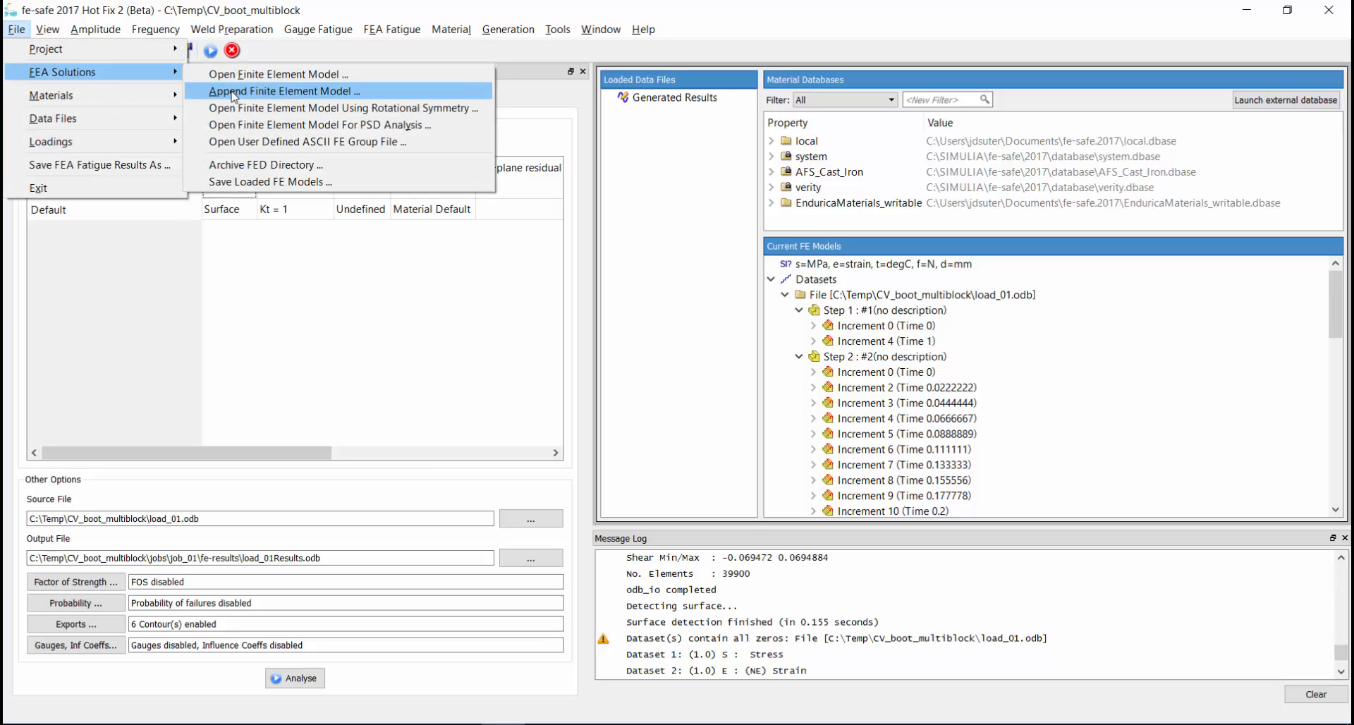
pyautogui.click(281, 90)
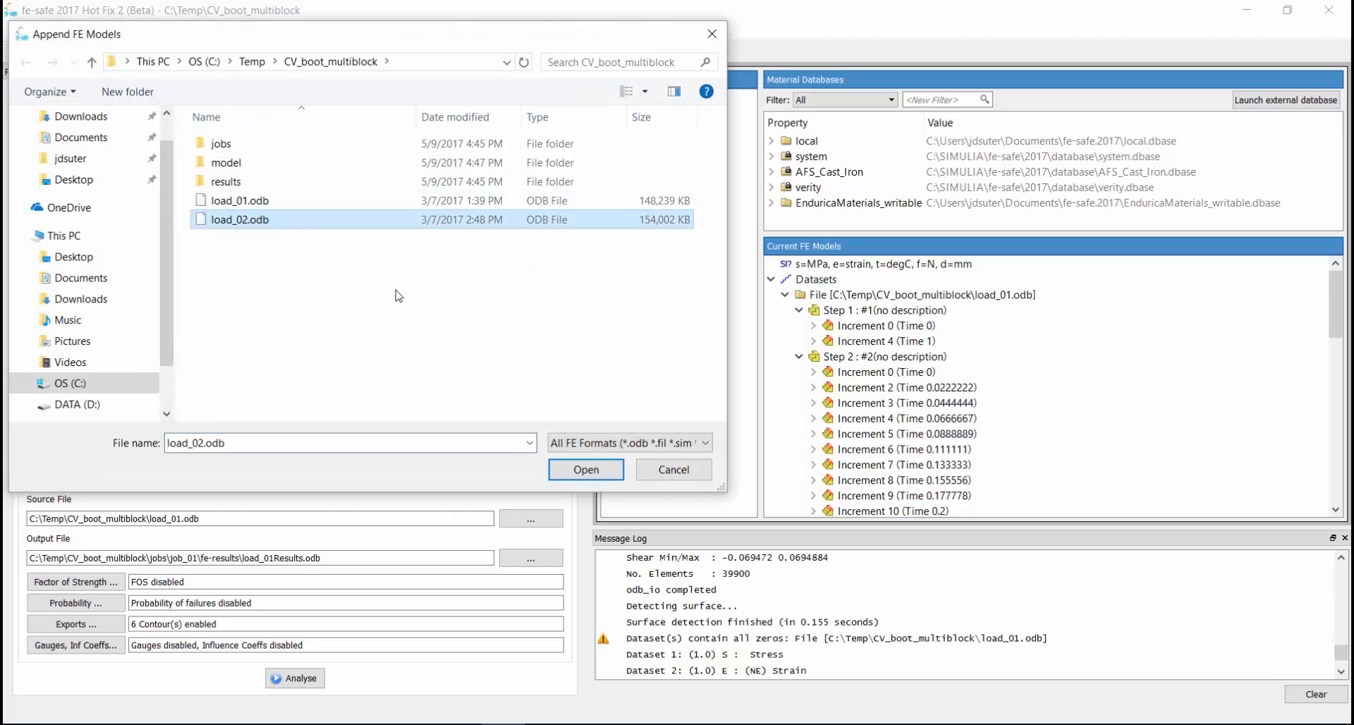
pyautogui.click(584, 470)
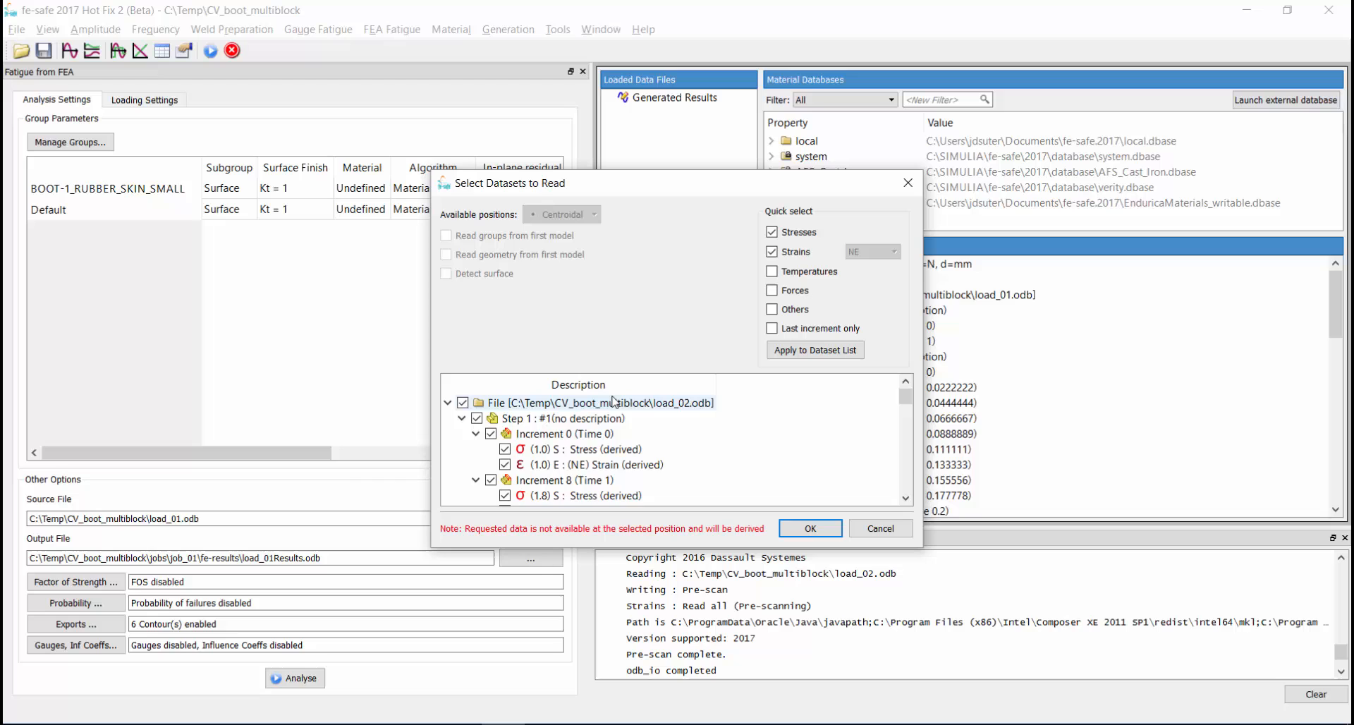
pyautogui.moveTo(809, 528)
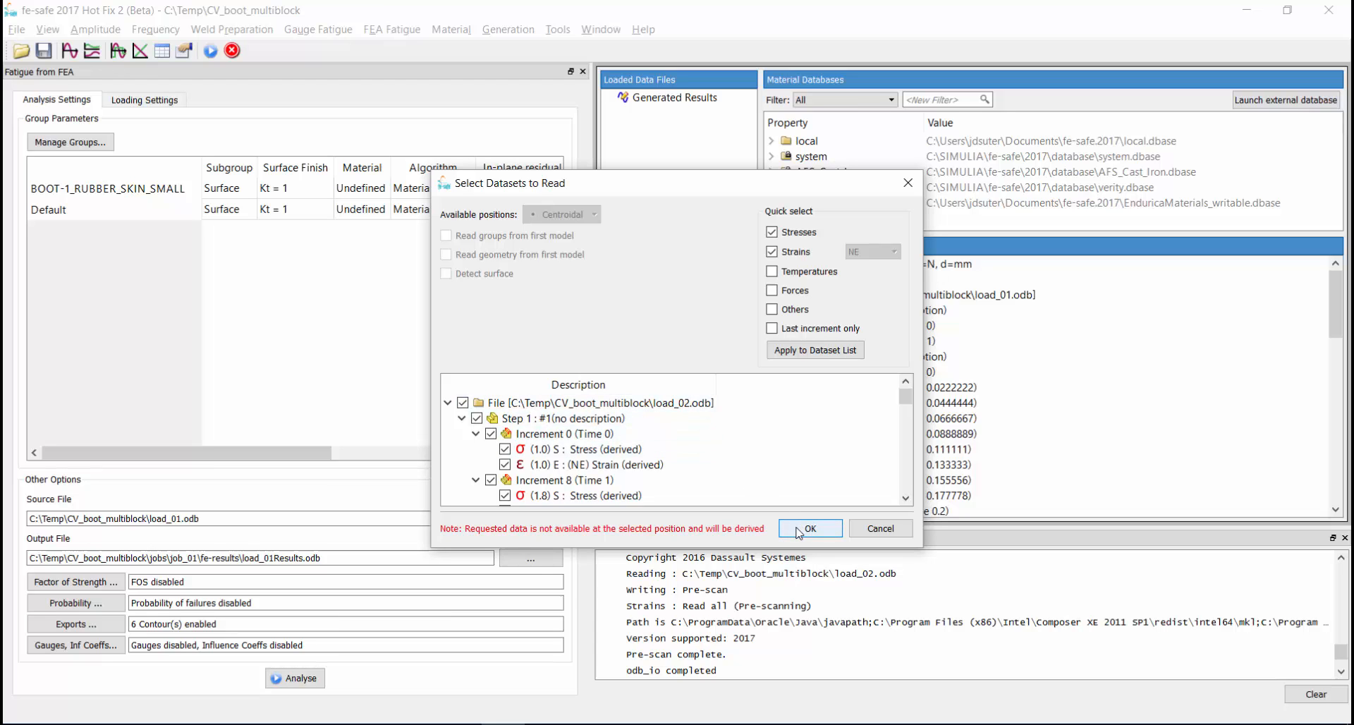
pyautogui.click(810, 527)
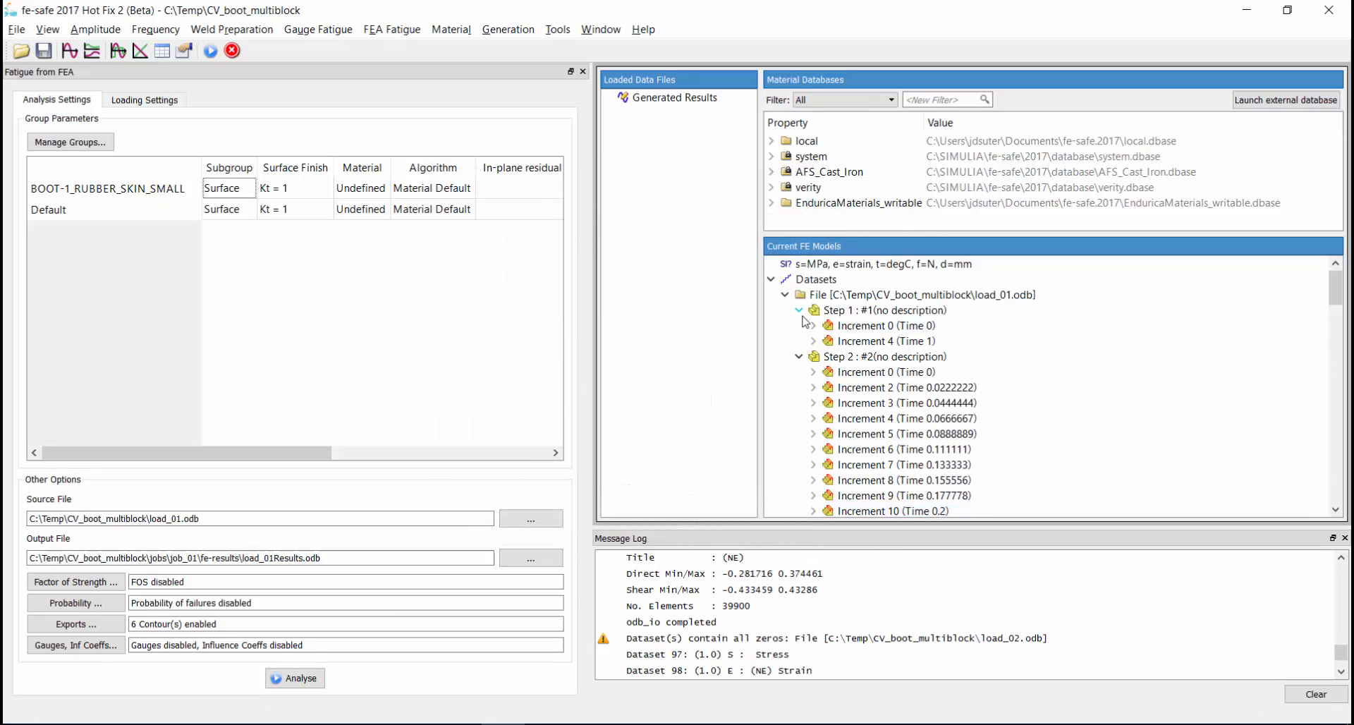
pyautogui.click(798, 310)
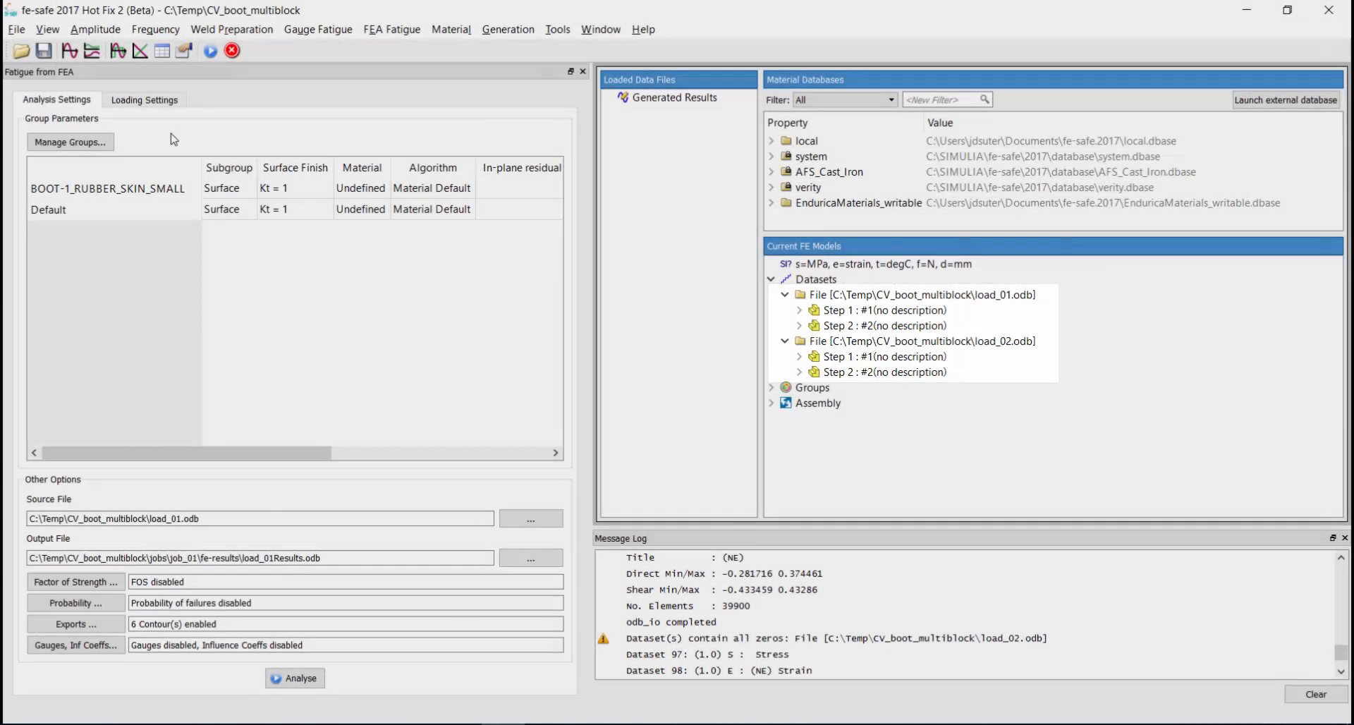
# - Clear all existing loadings in the loading settings
pyautogui.click(144, 99)
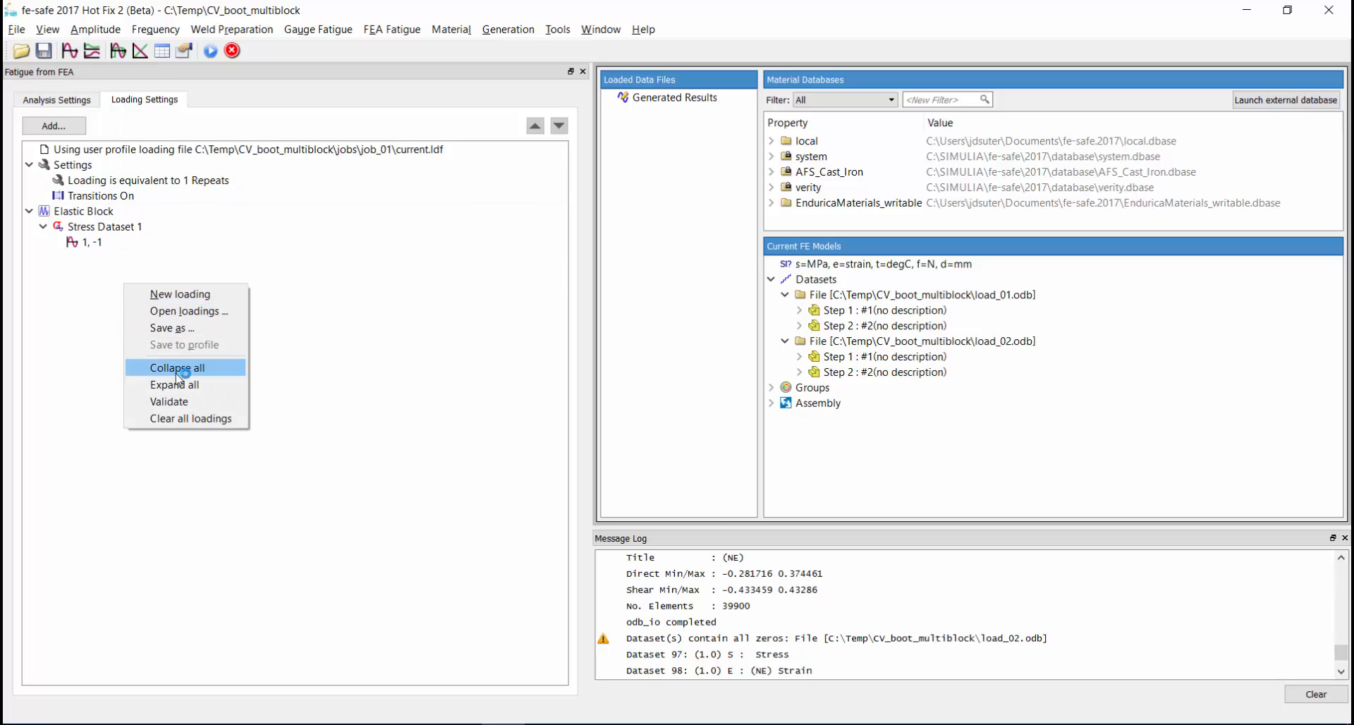
pyautogui.click(190, 419)
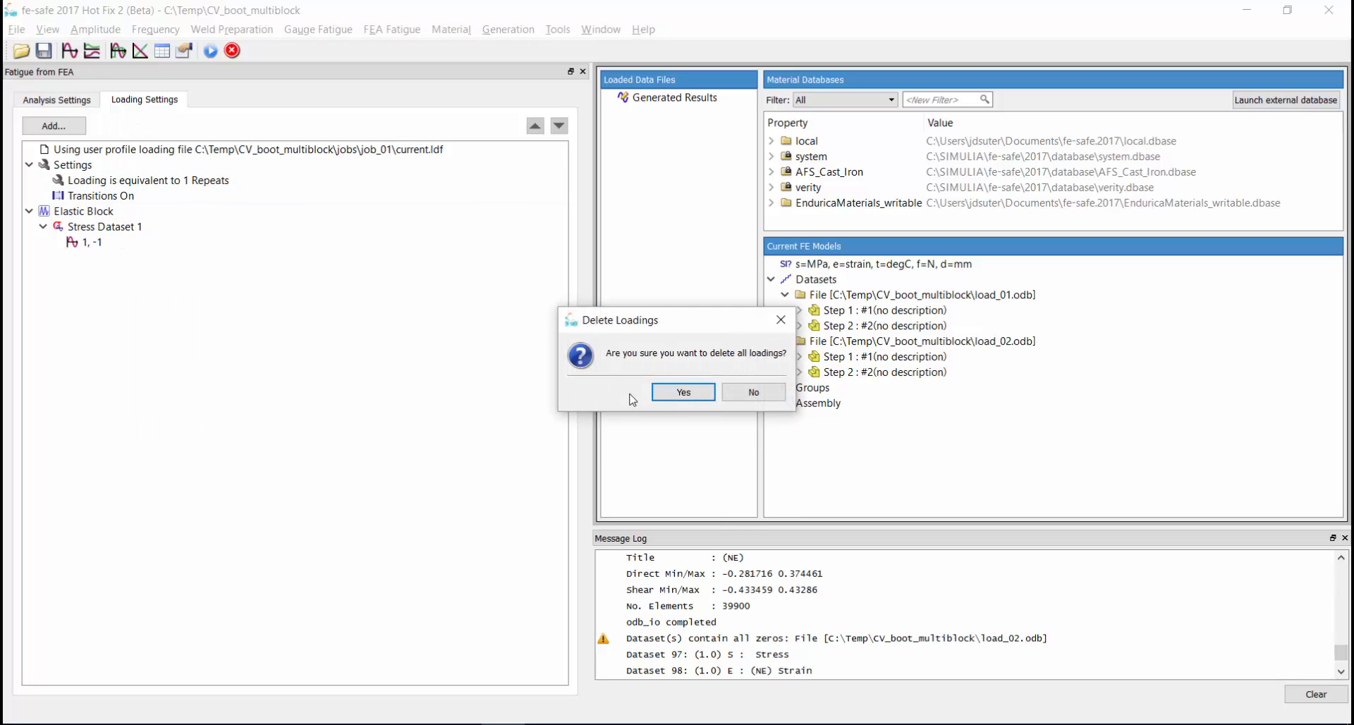
pyautogui.click(683, 392)
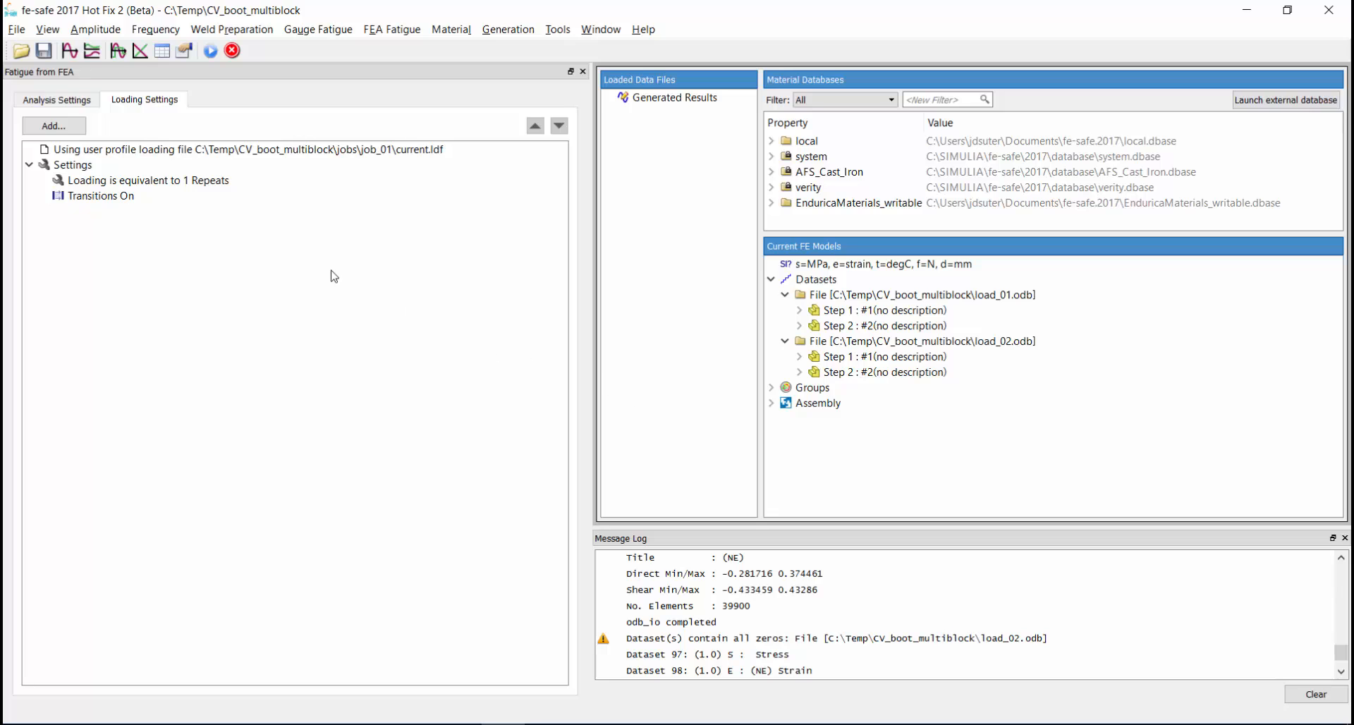
# - Add an elastic-plastic block and give it 1000 repeats
pyautogui.click(53, 125)
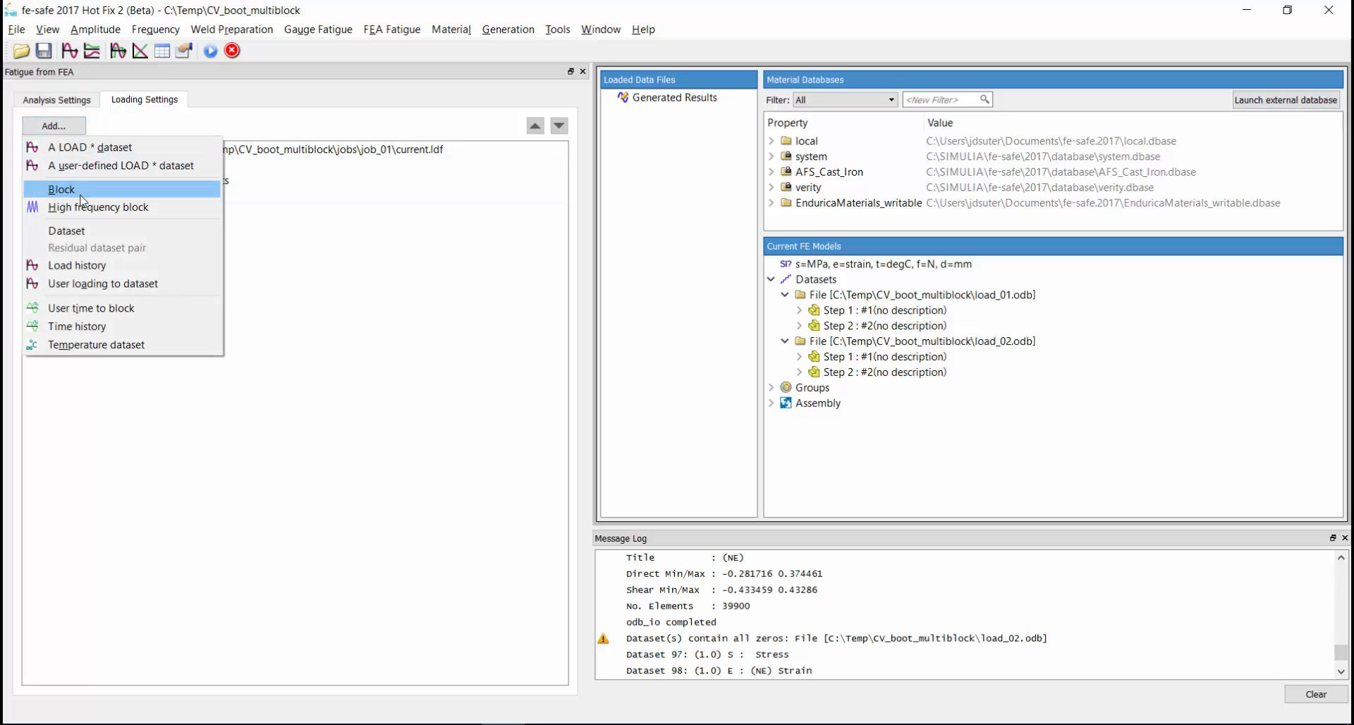
pyautogui.click(60, 189)
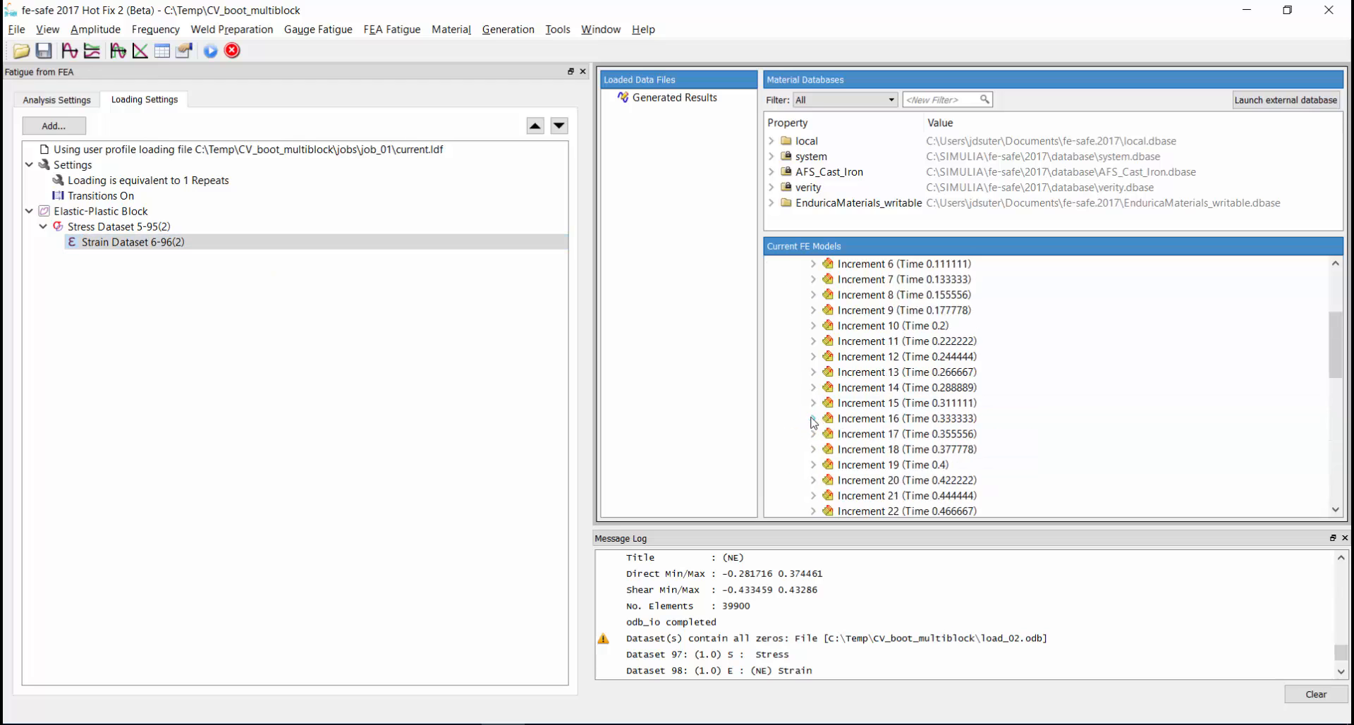
pyautogui.rightClick(99, 212)
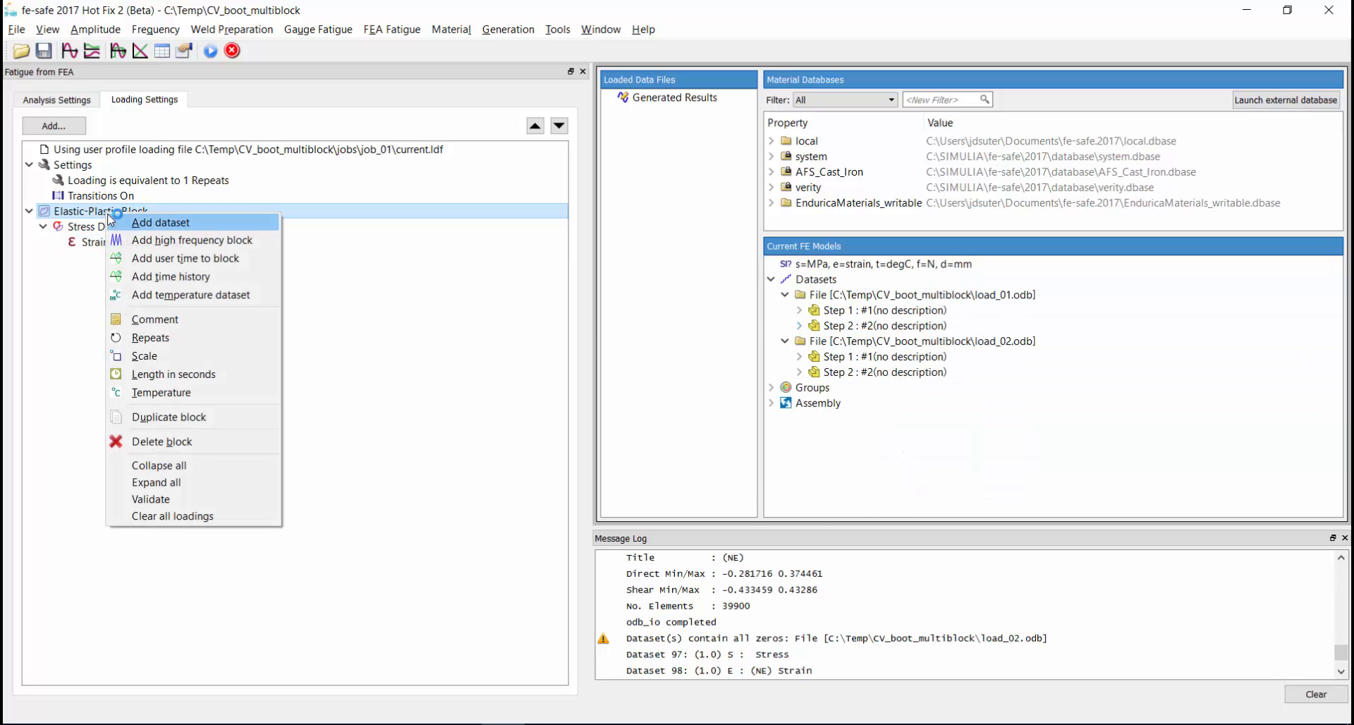
pyautogui.click(151, 337)
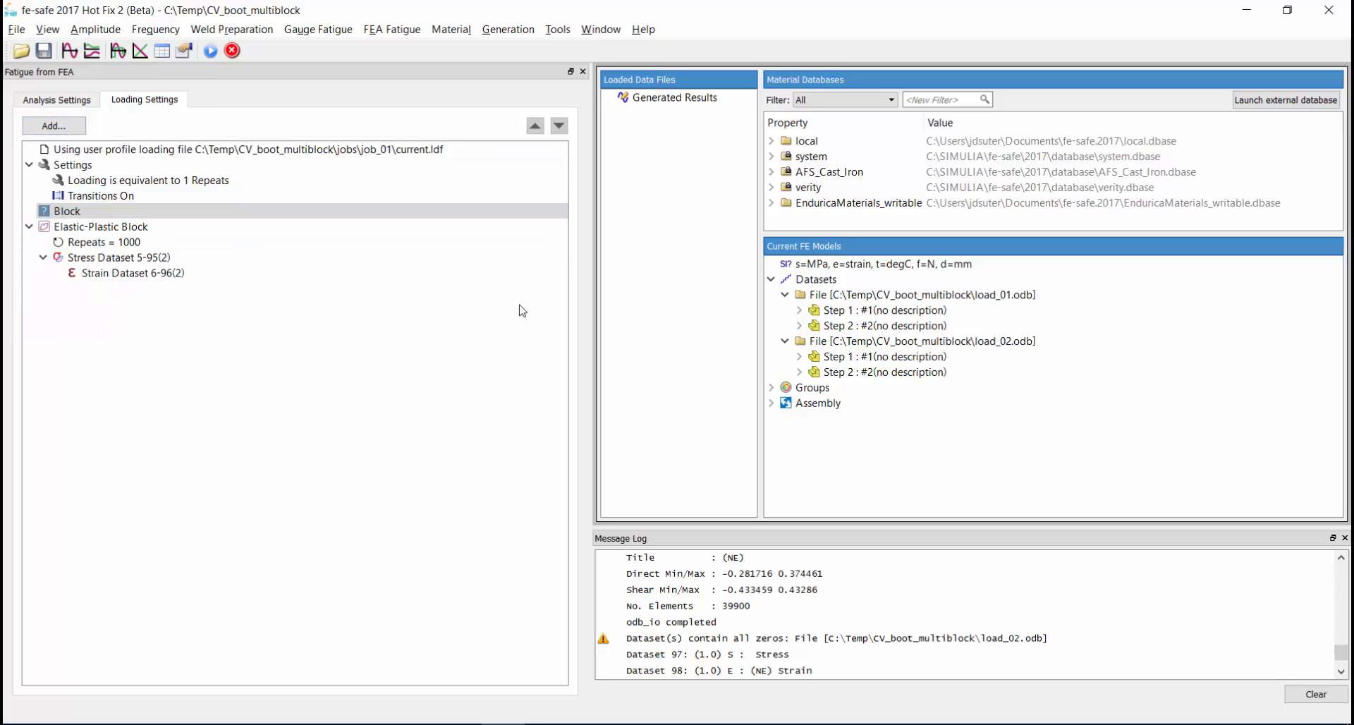
# - Fill the new block with stress datasets 101-191 and strain datasets 102-192, repeated 3 times
pyautogui.rightClick(67, 210)
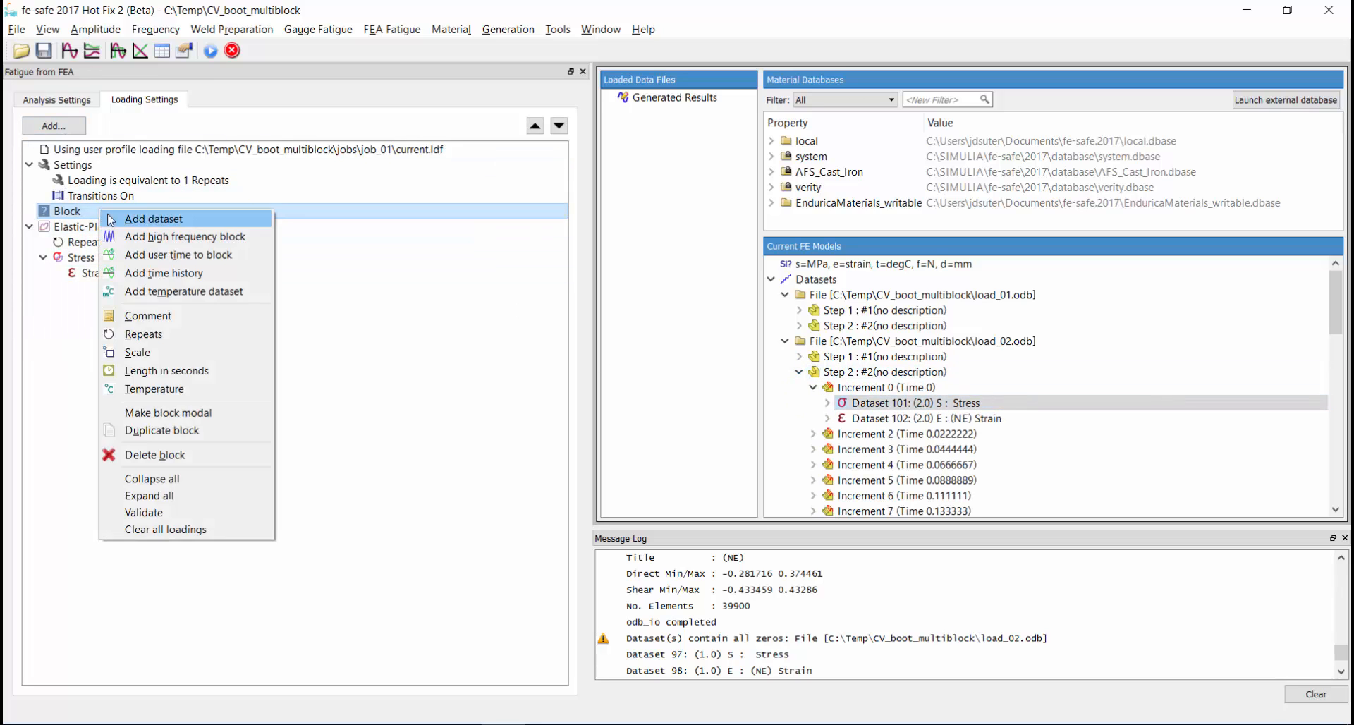
pyautogui.click(153, 219)
pyautogui.write('102')
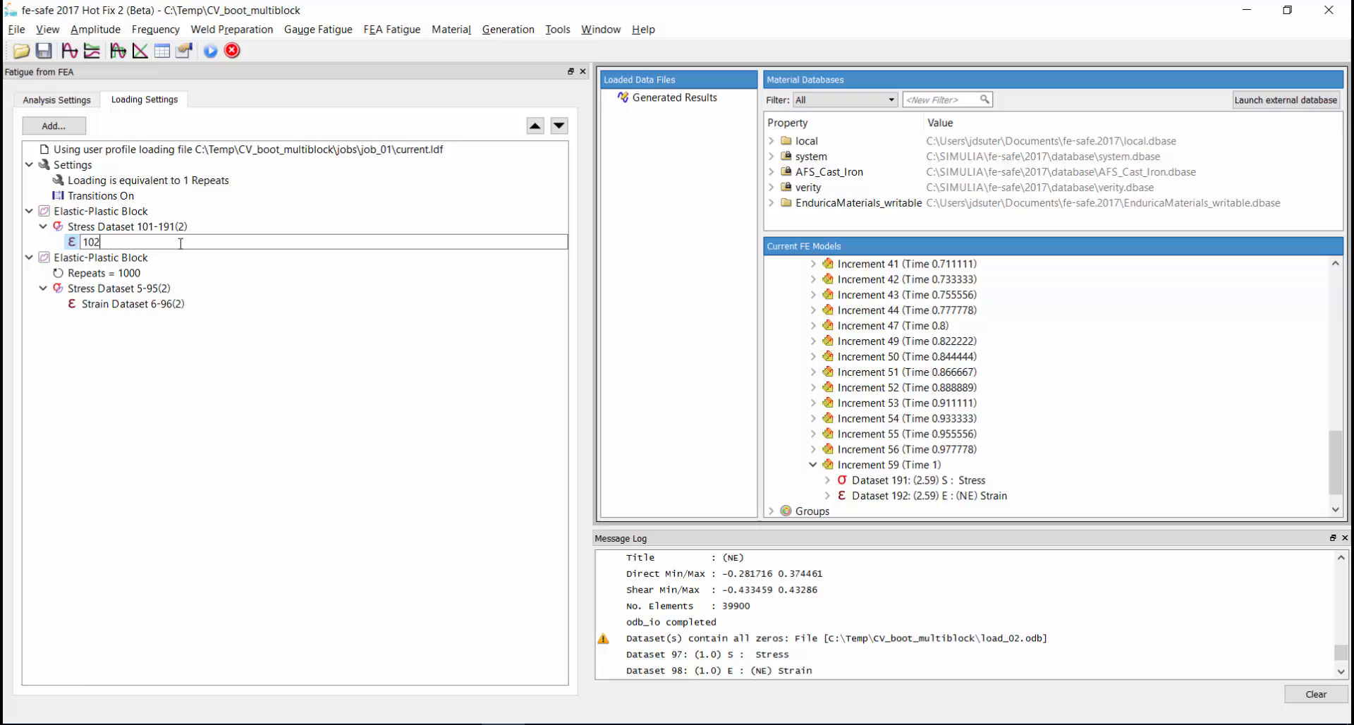
pyautogui.rightClick(100, 211)
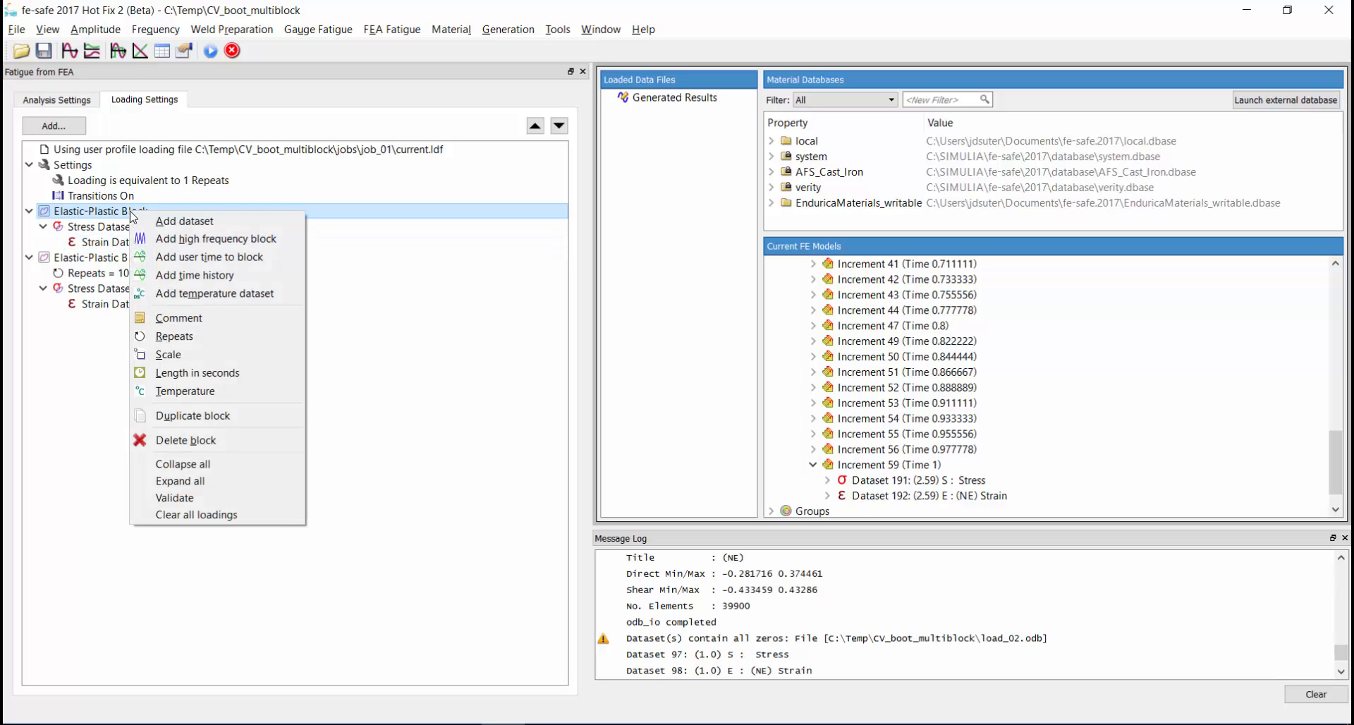
pyautogui.click(74, 165)
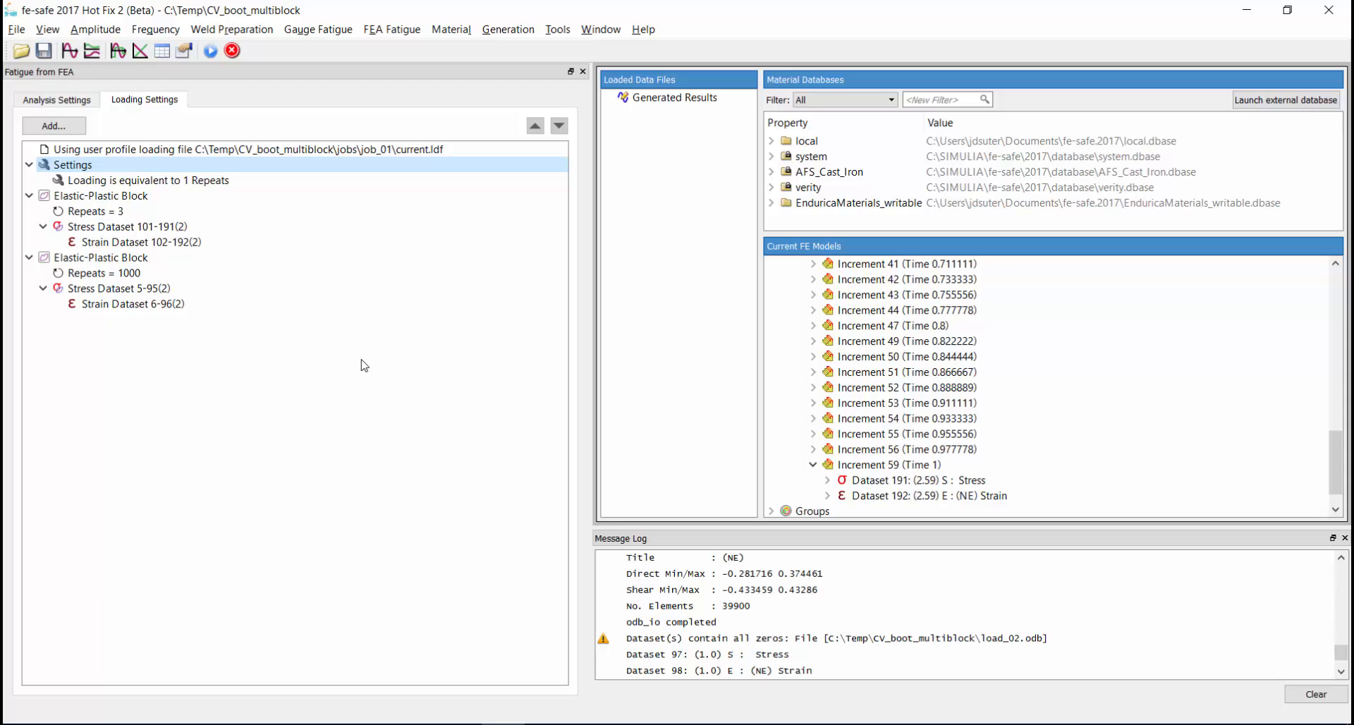
pyautogui.click(57, 99)
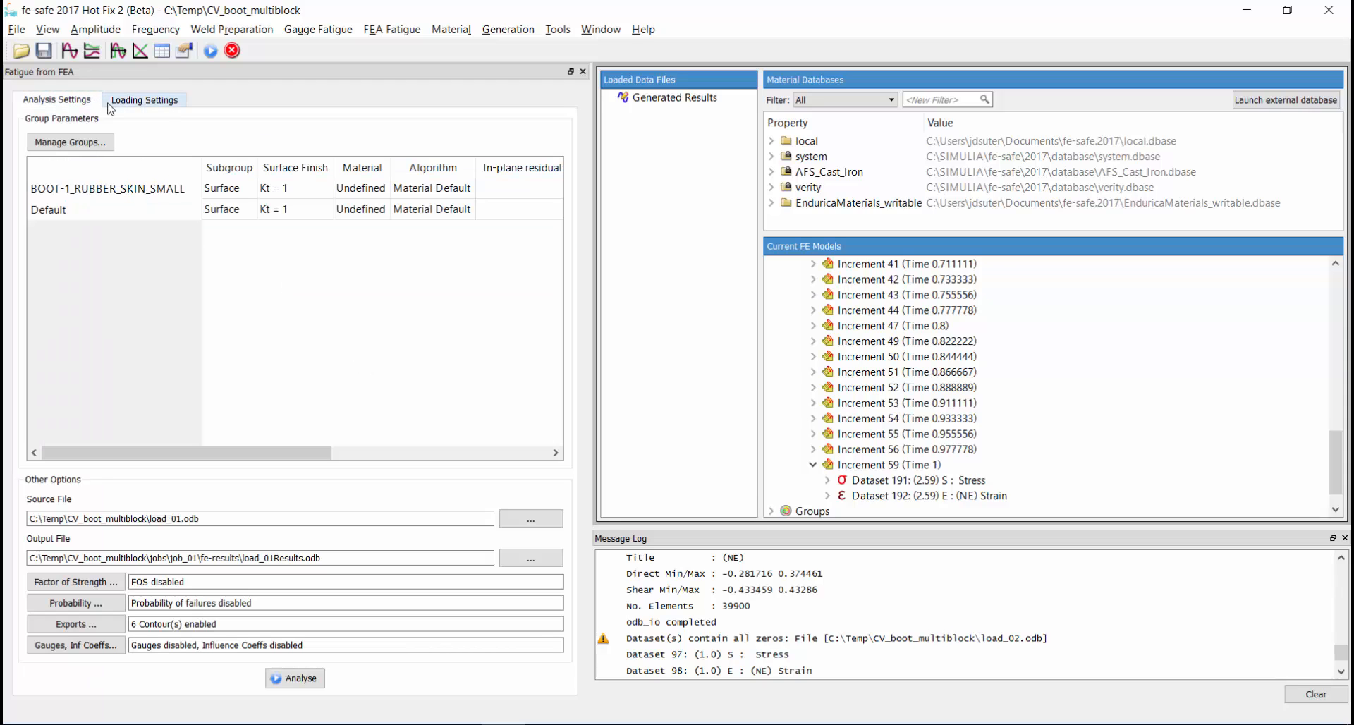
# - Assign BOOTRUBBER material, use the Endurica Surface plug-in for the skin group, and exclude Default
pyautogui.click(845, 217)
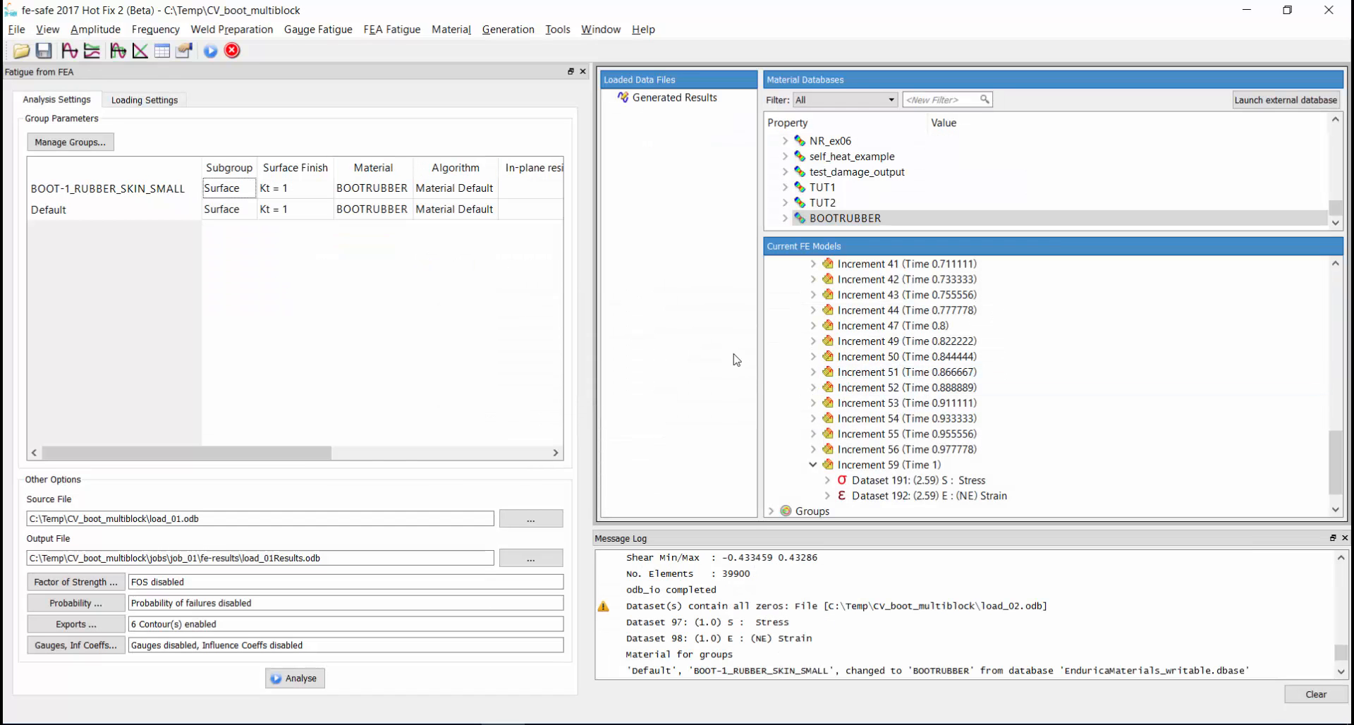
pyautogui.click(456, 187)
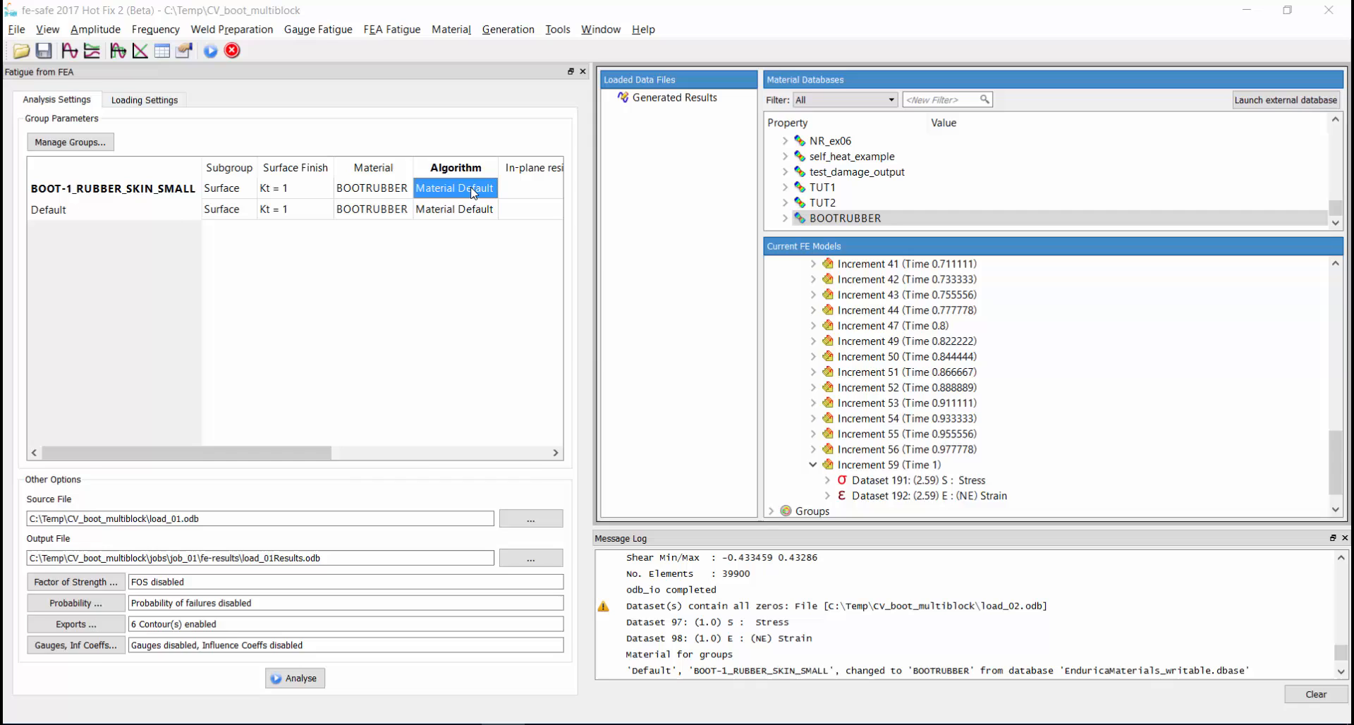
pyautogui.doubleClick(456, 188)
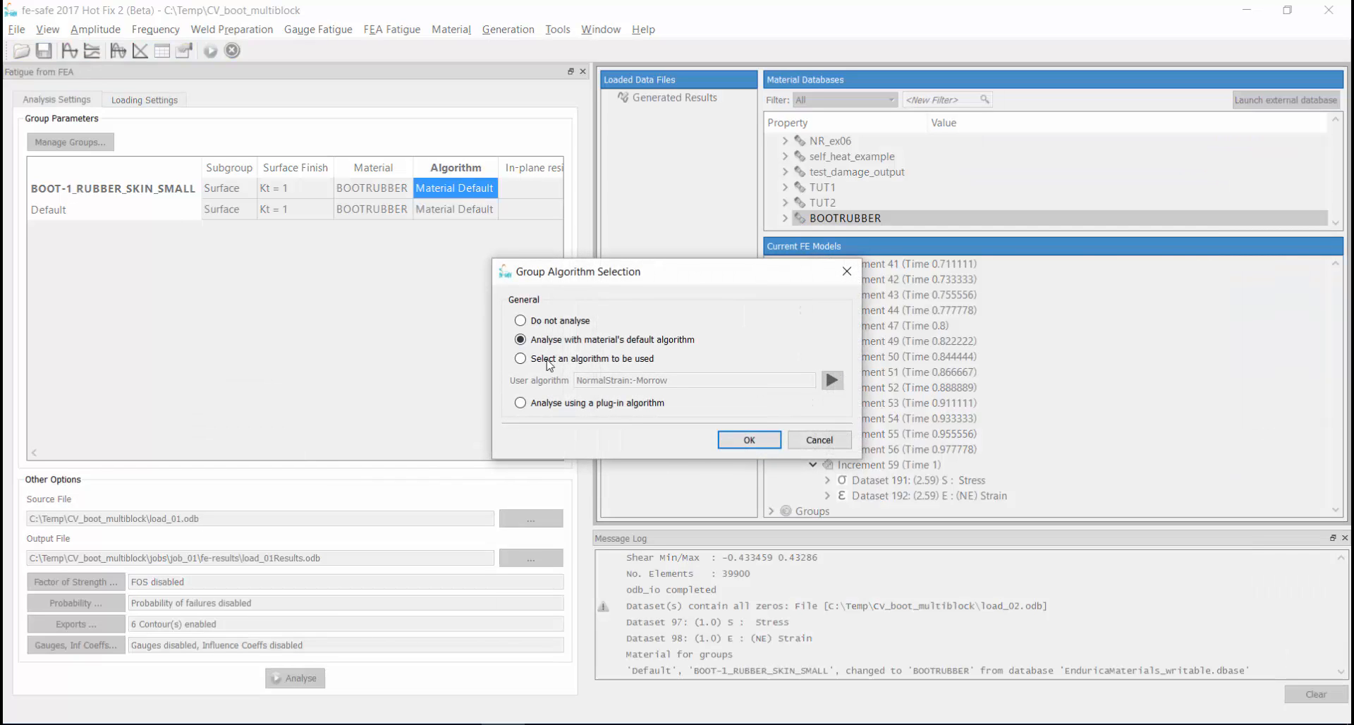
pyautogui.click(521, 402)
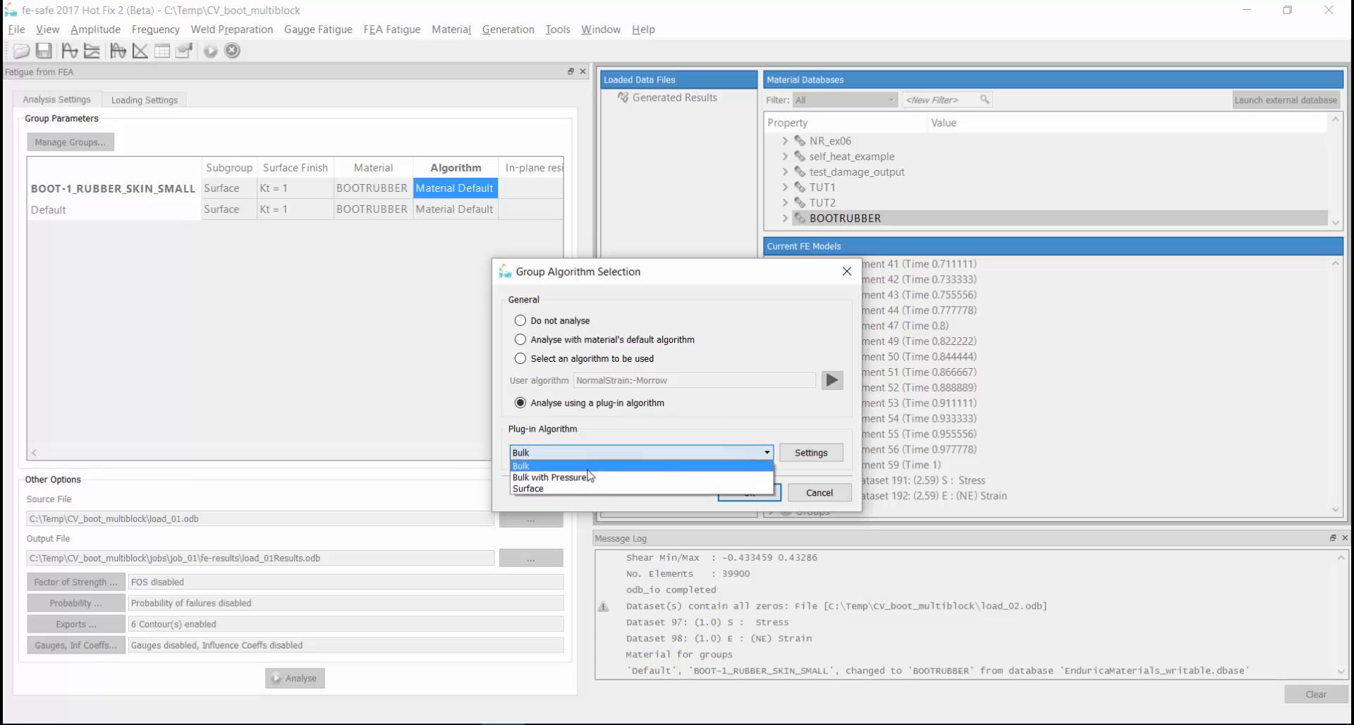
pyautogui.click(526, 488)
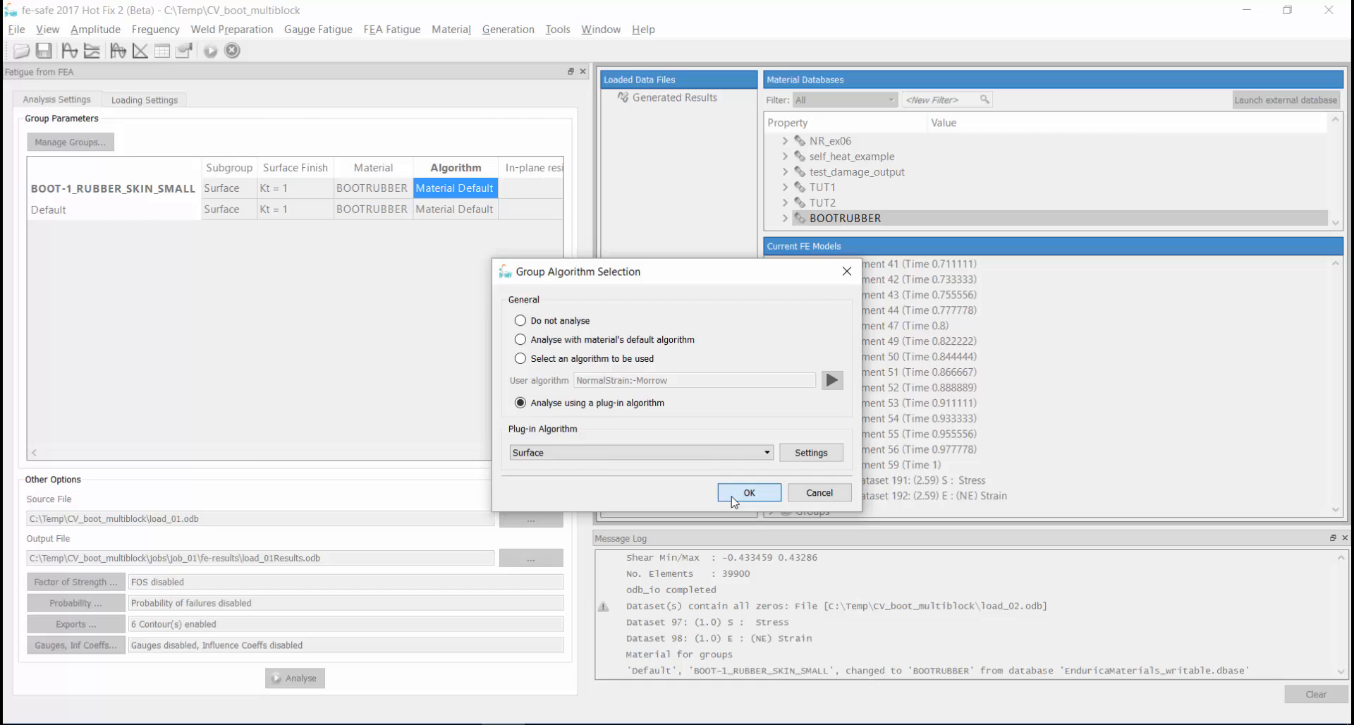
pyautogui.click(747, 492)
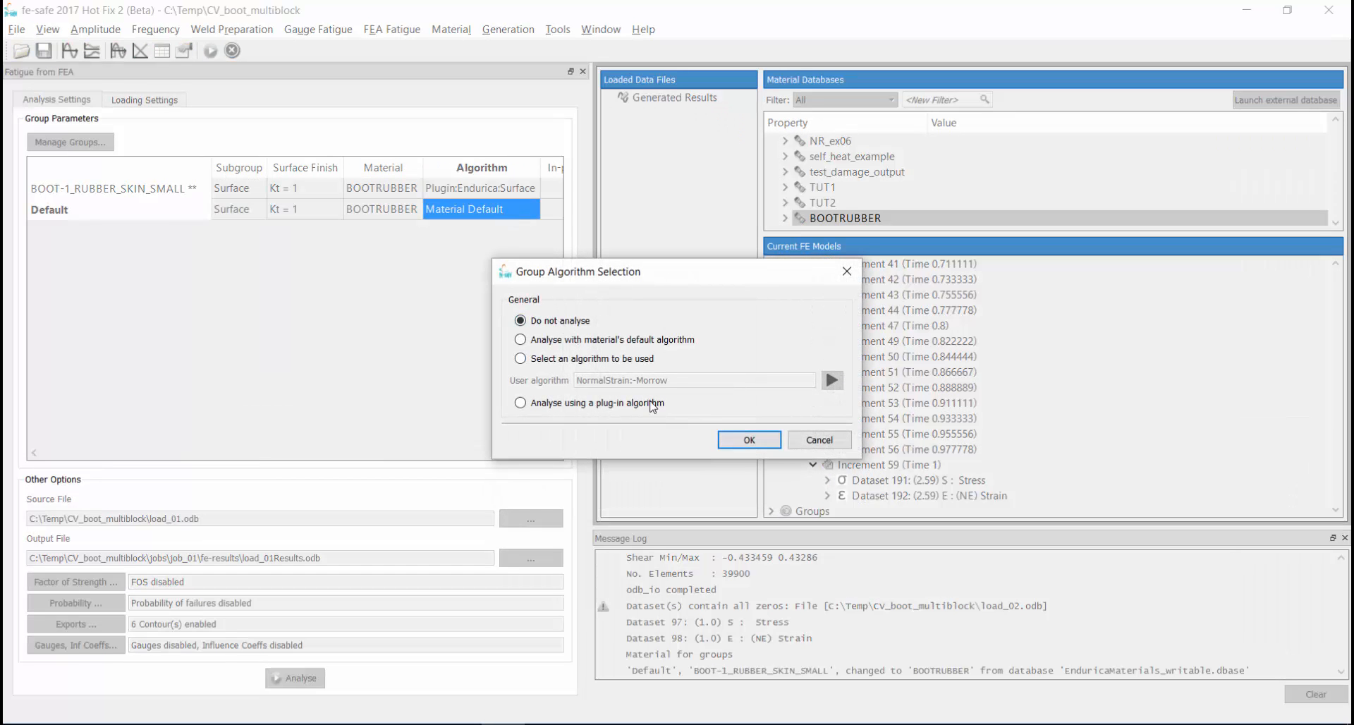
pyautogui.click(748, 439)
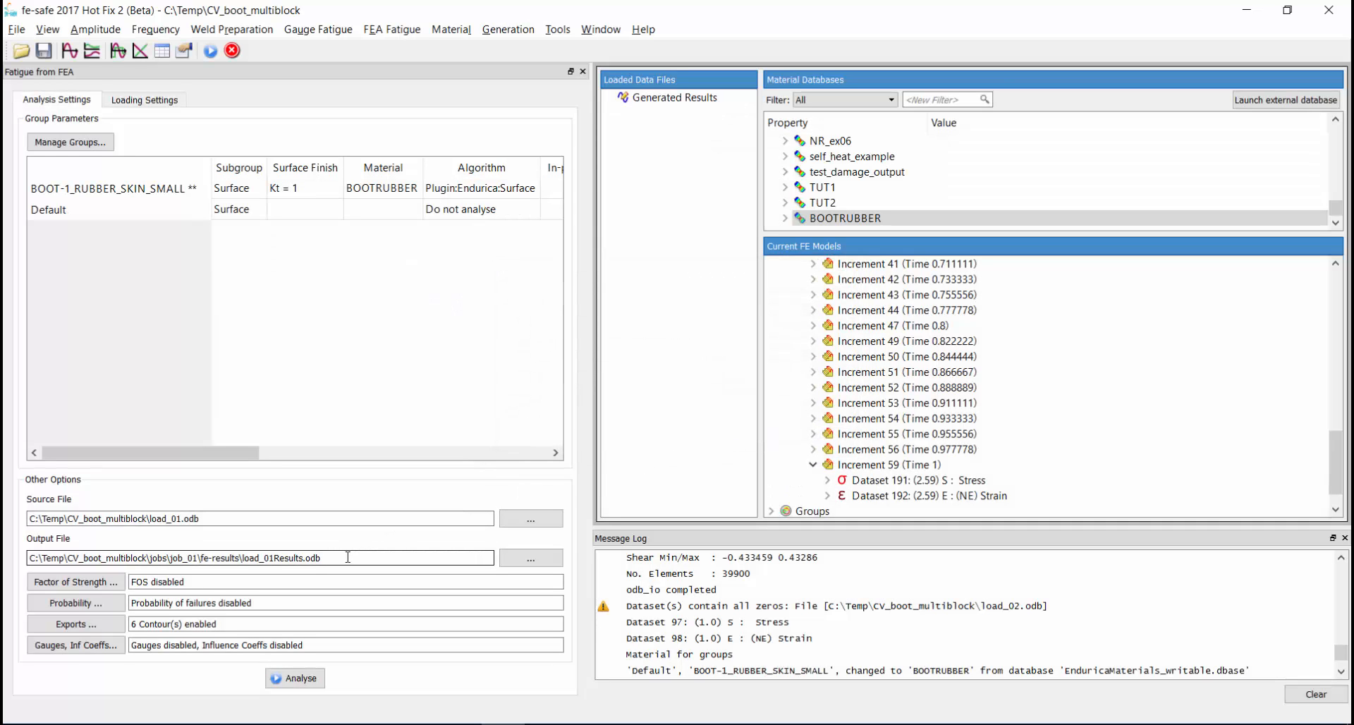
# - Name the output file CV_boot_skin_results.odb and start the analysis
pyautogui.doubleClick(273, 558)
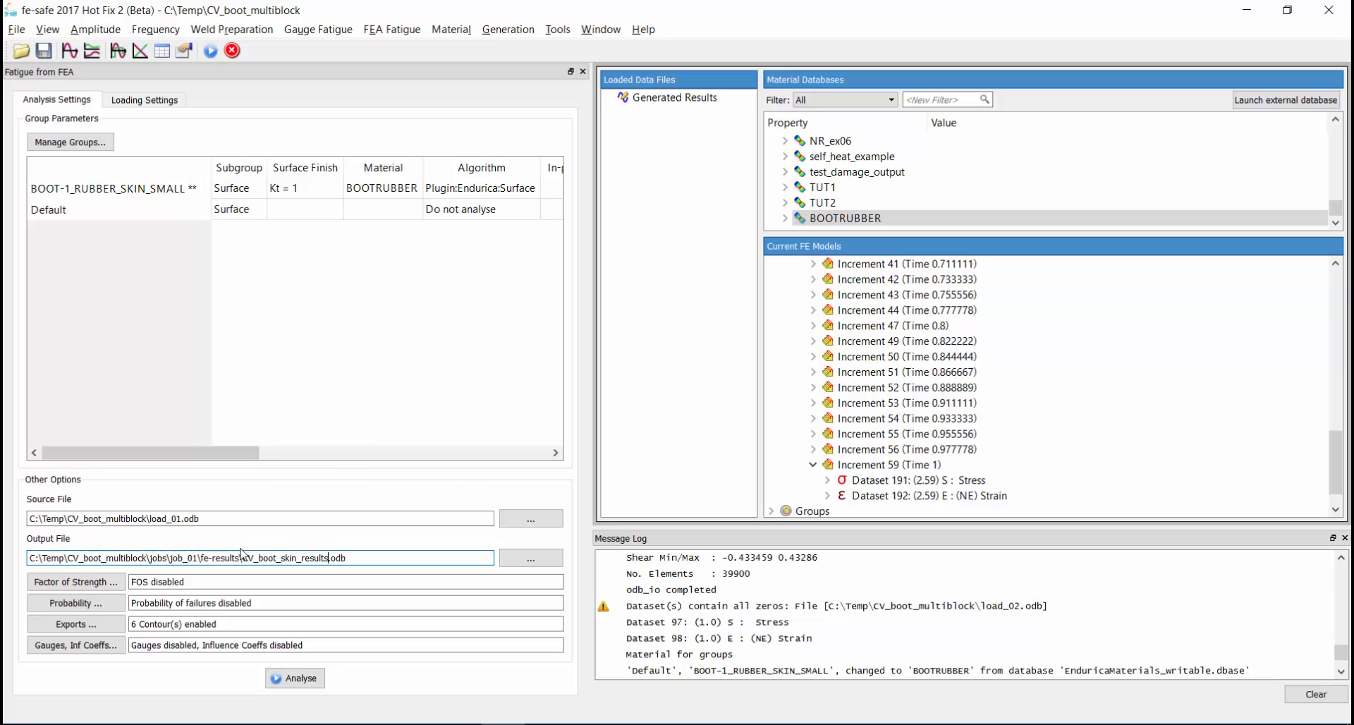
pyautogui.click(294, 677)
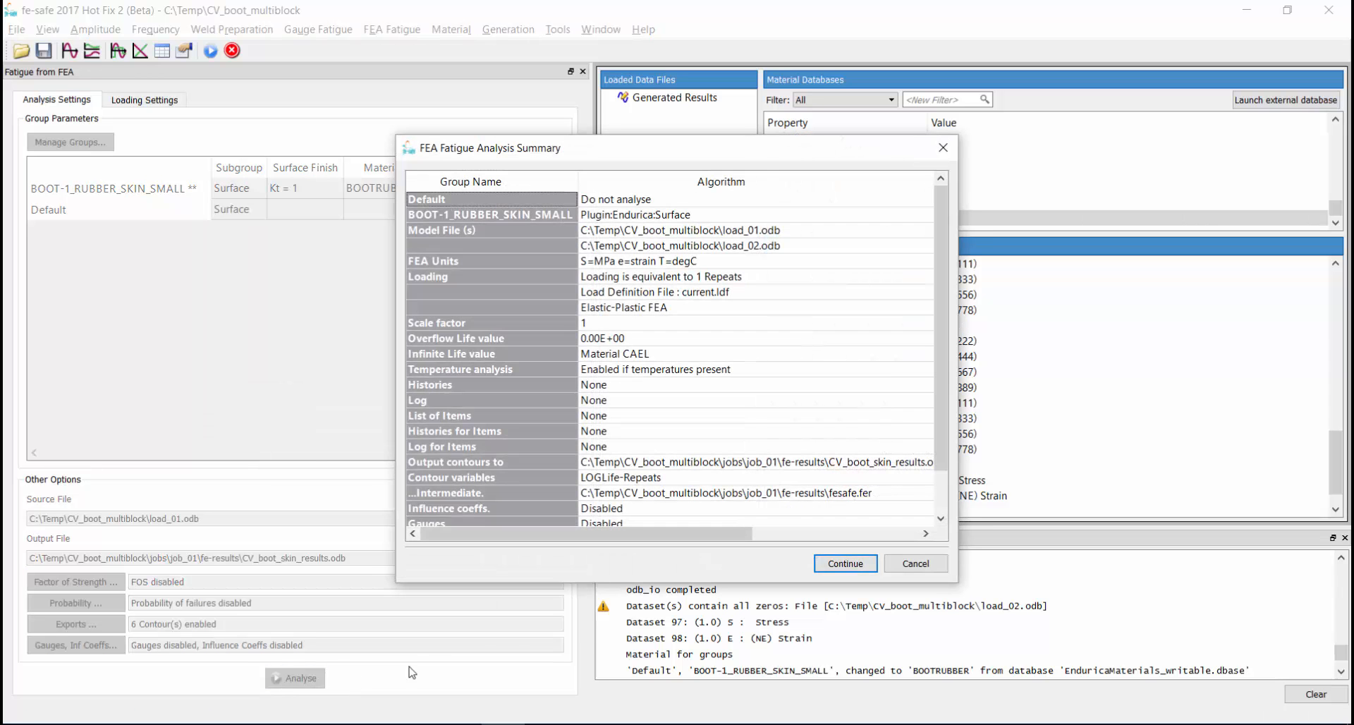
# - Run the fatigue analysis to completion and open the fe-results folder
pyautogui.click(843, 563)
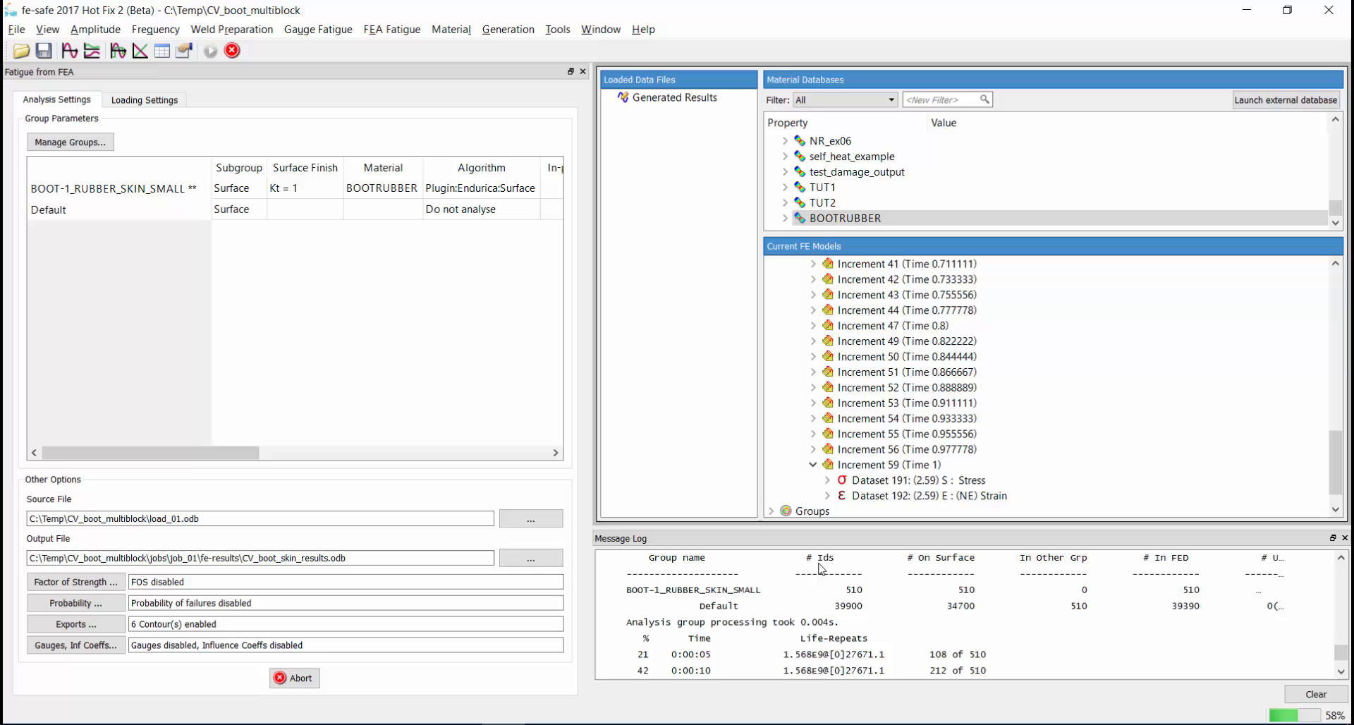
pyautogui.click(294, 677)
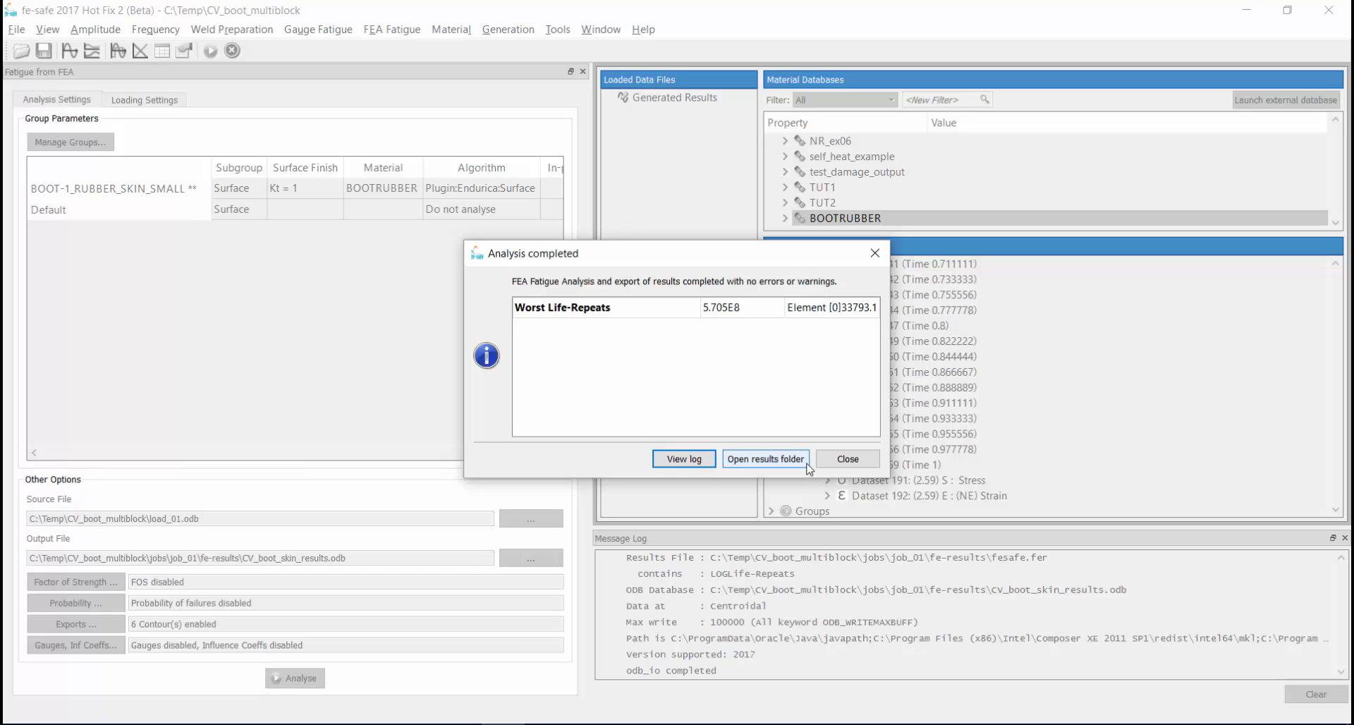
pyautogui.click(765, 459)
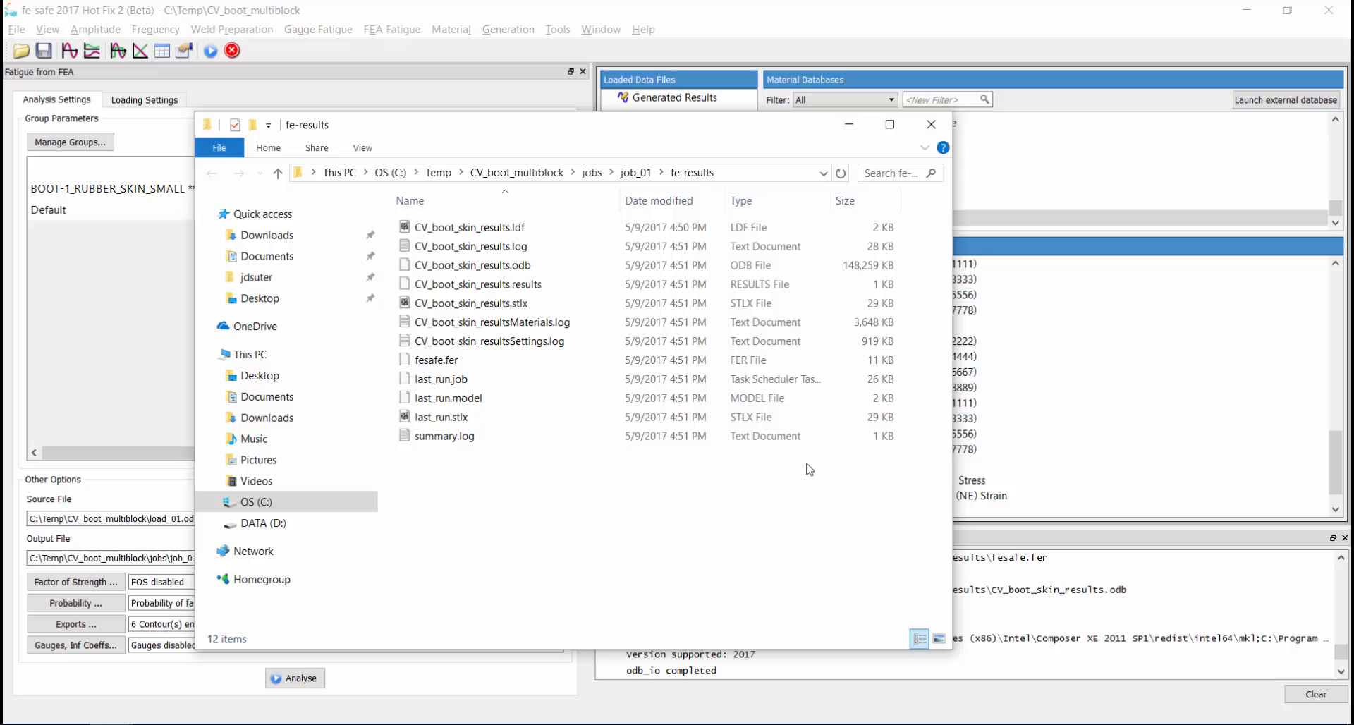
# - Close the fe-results File Explorer window
pyautogui.click(471, 265)
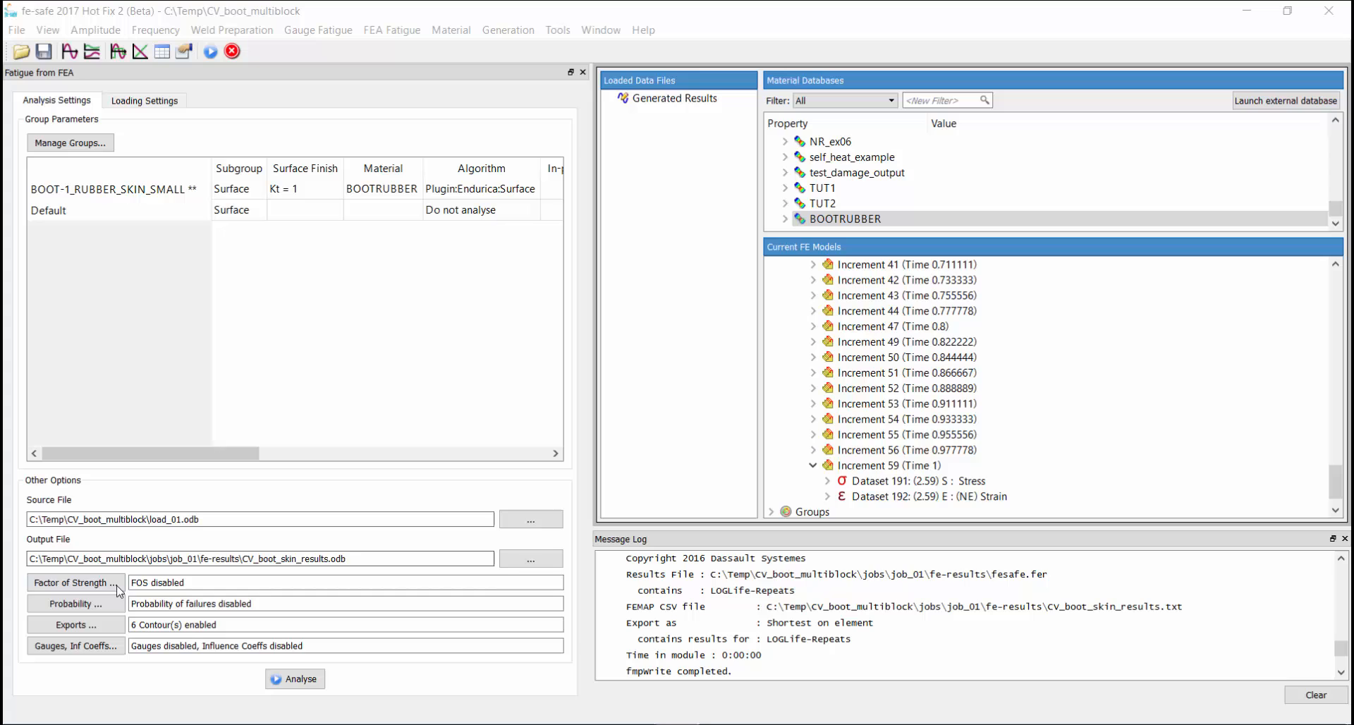
# - Limit the analysis to item 33793 only and confirm the export settings
pyautogui.click(73, 624)
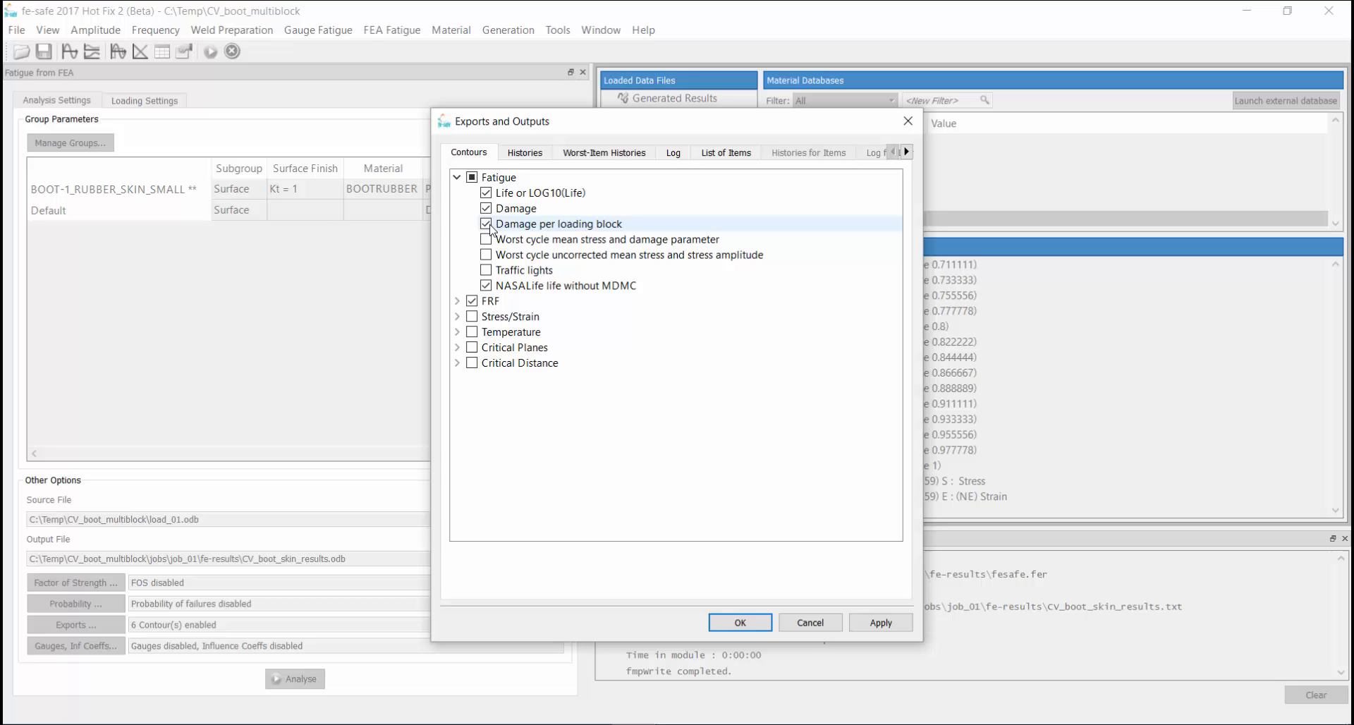
pyautogui.click(725, 152)
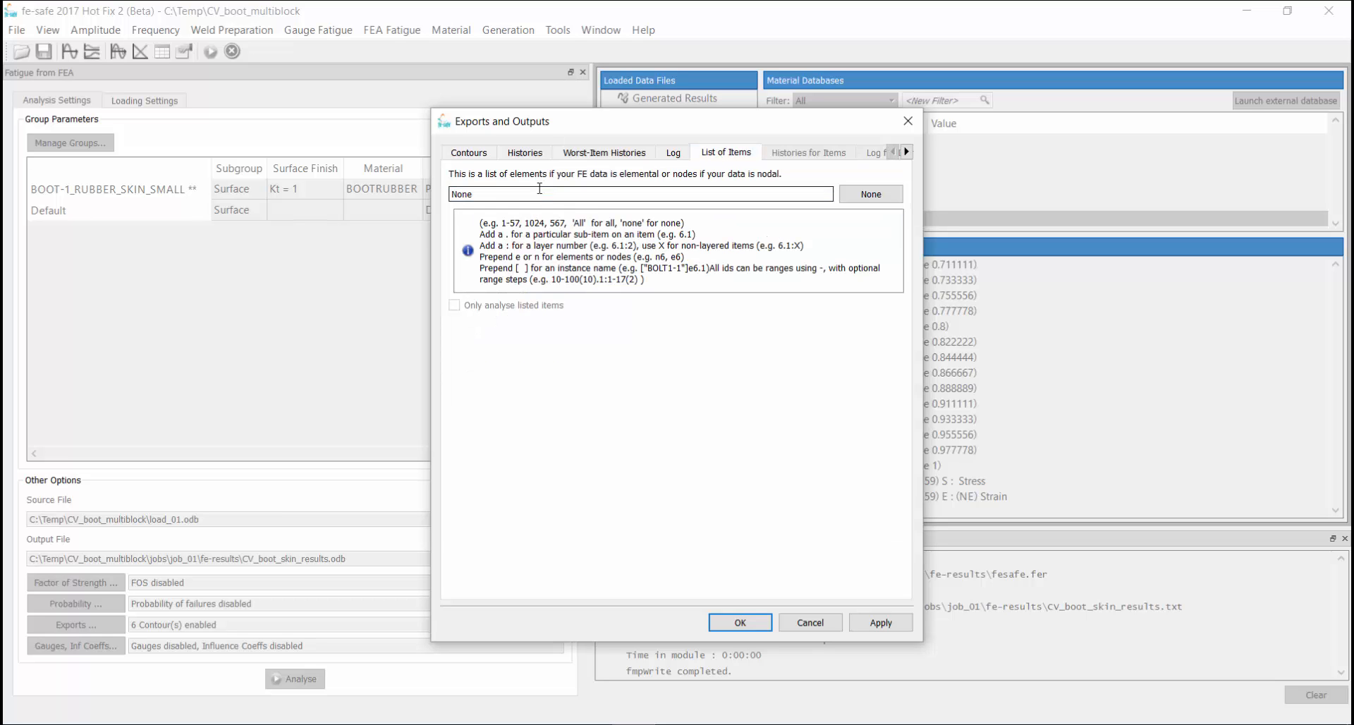
pyautogui.write('33')
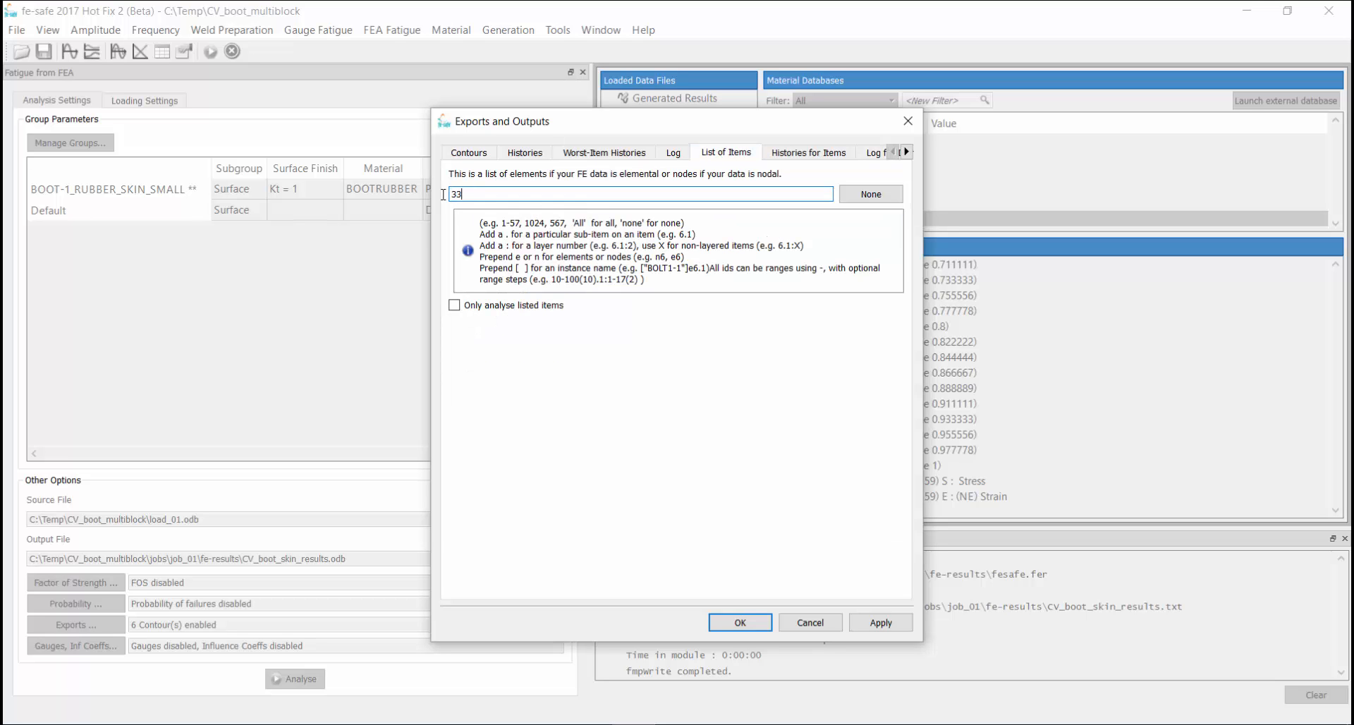
pyautogui.write('793')
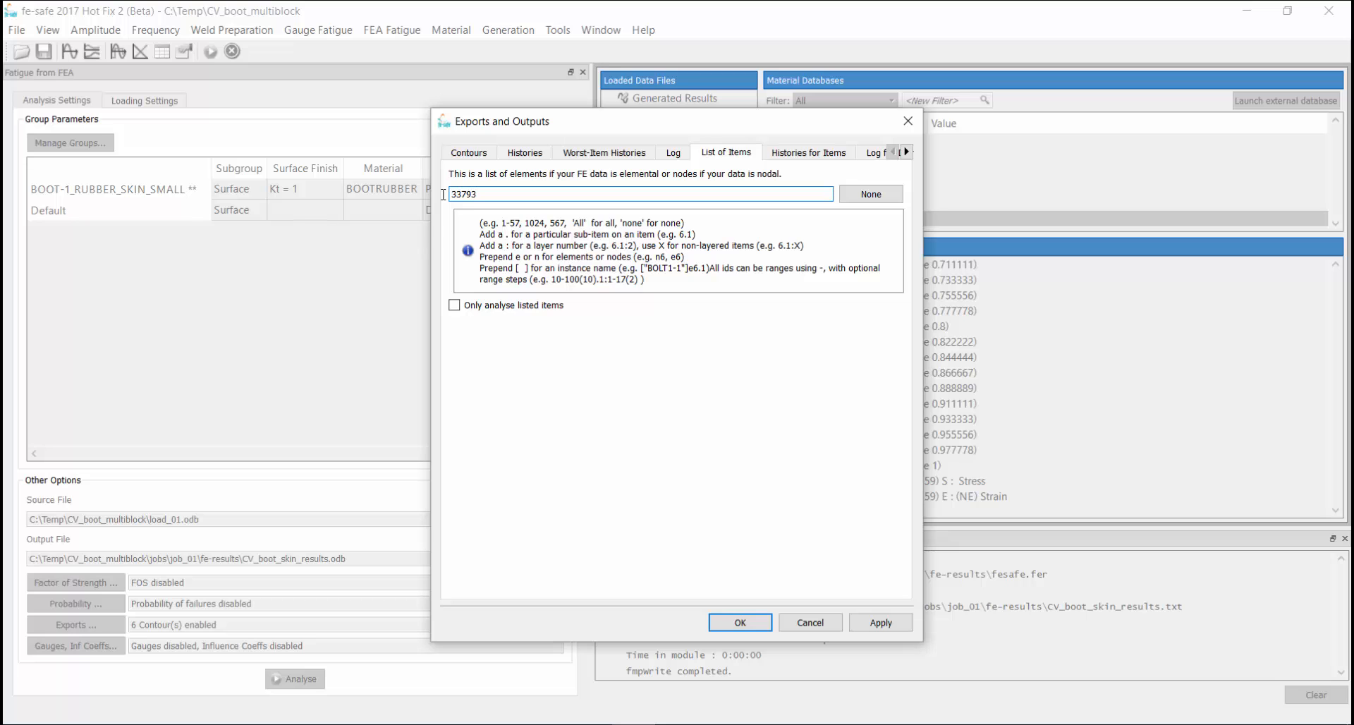
pyautogui.click(454, 304)
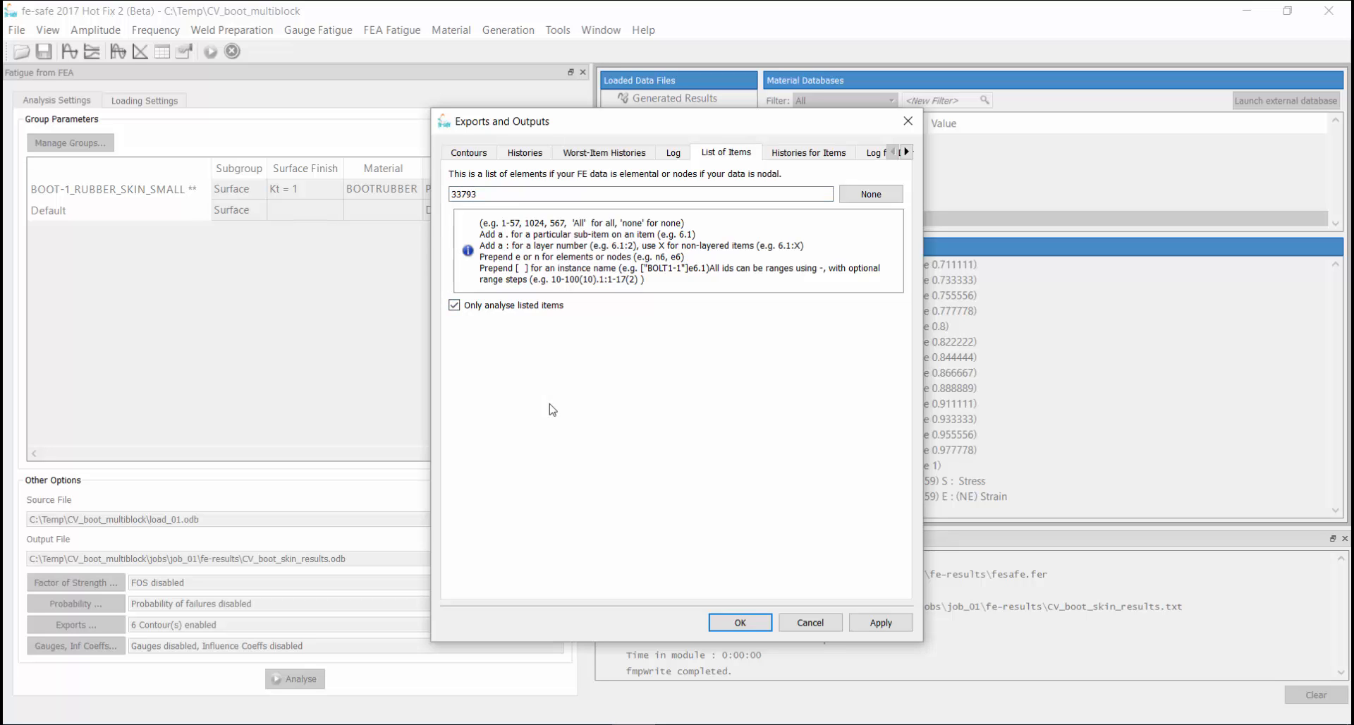
pyautogui.click(738, 622)
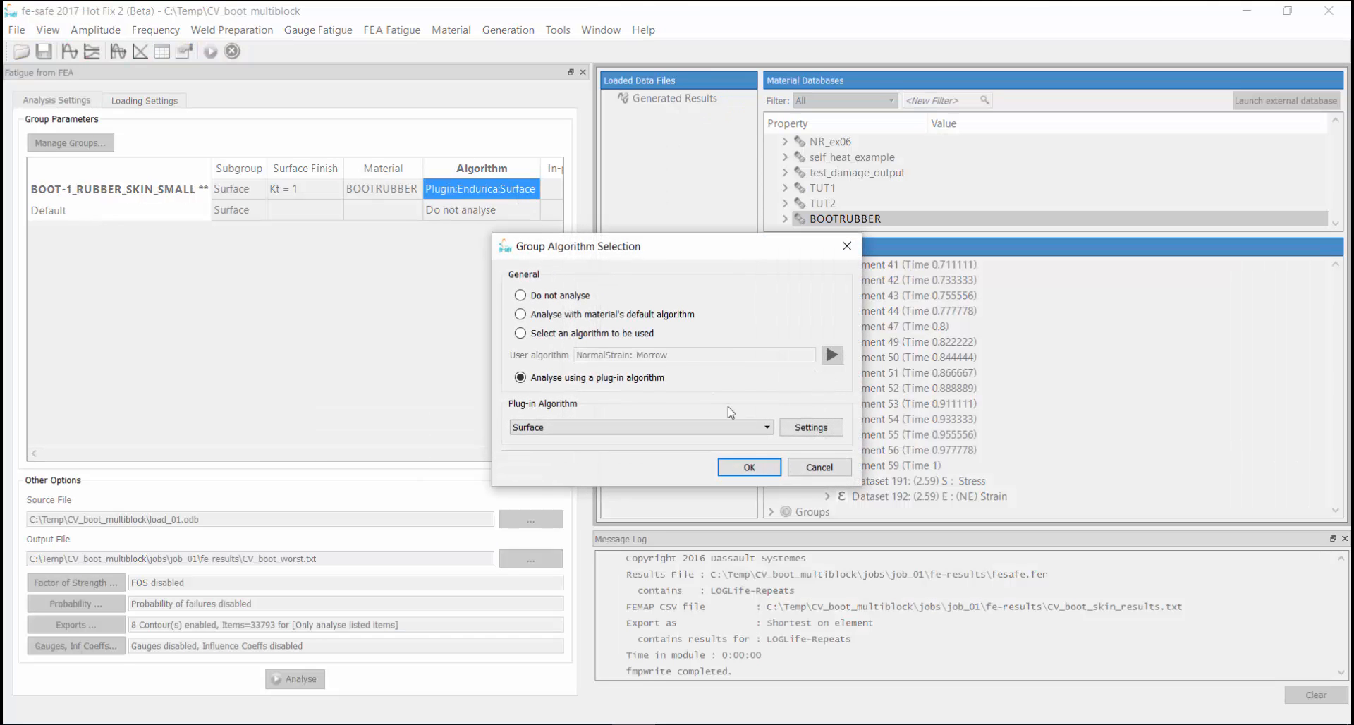
# - Set the Endurica Surface plug-in's Output plane dependence to YES and confirm both dialogs
pyautogui.click(810, 427)
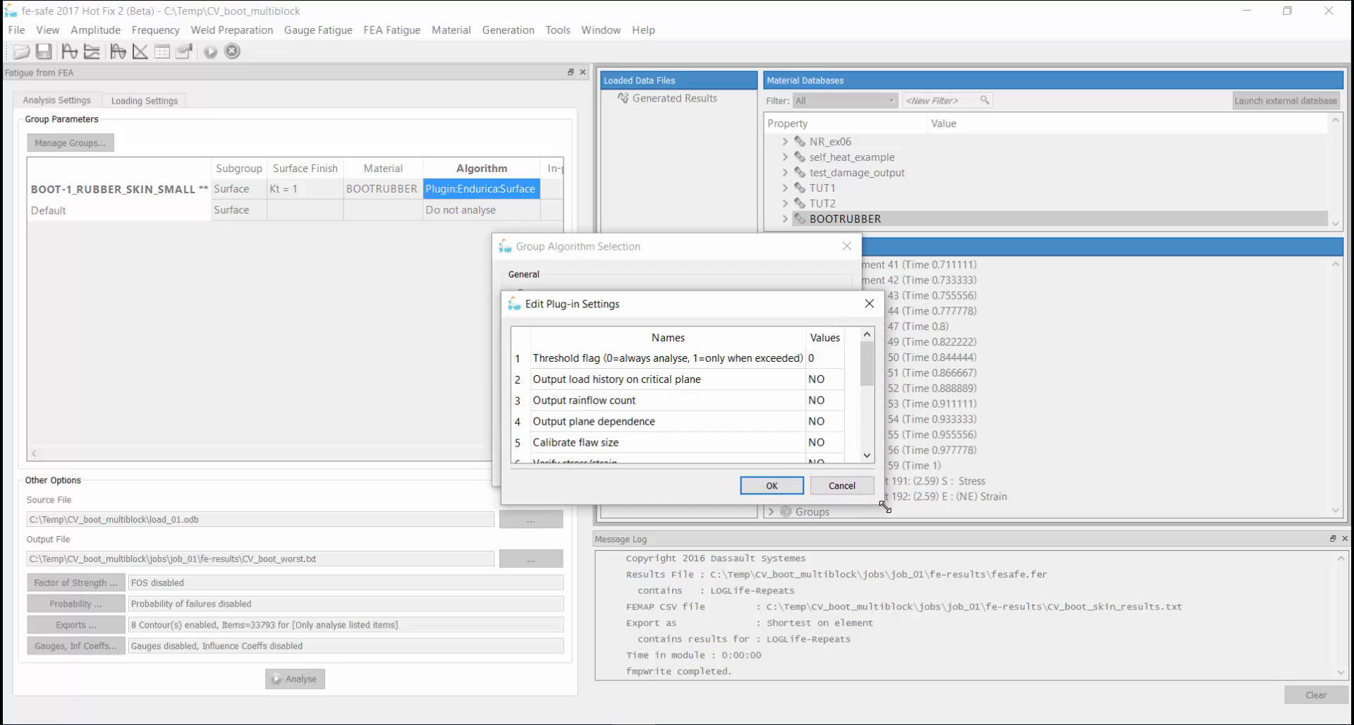
pyautogui.click(818, 422)
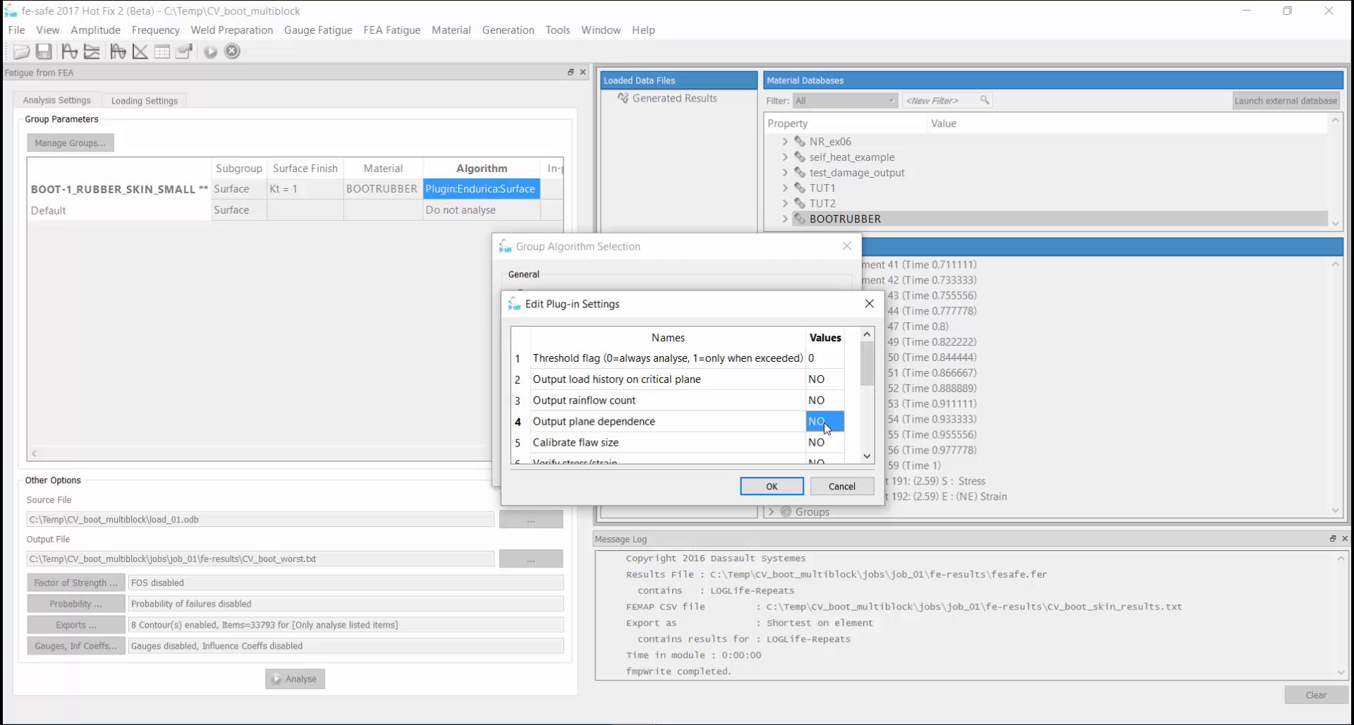
pyautogui.write('YES')
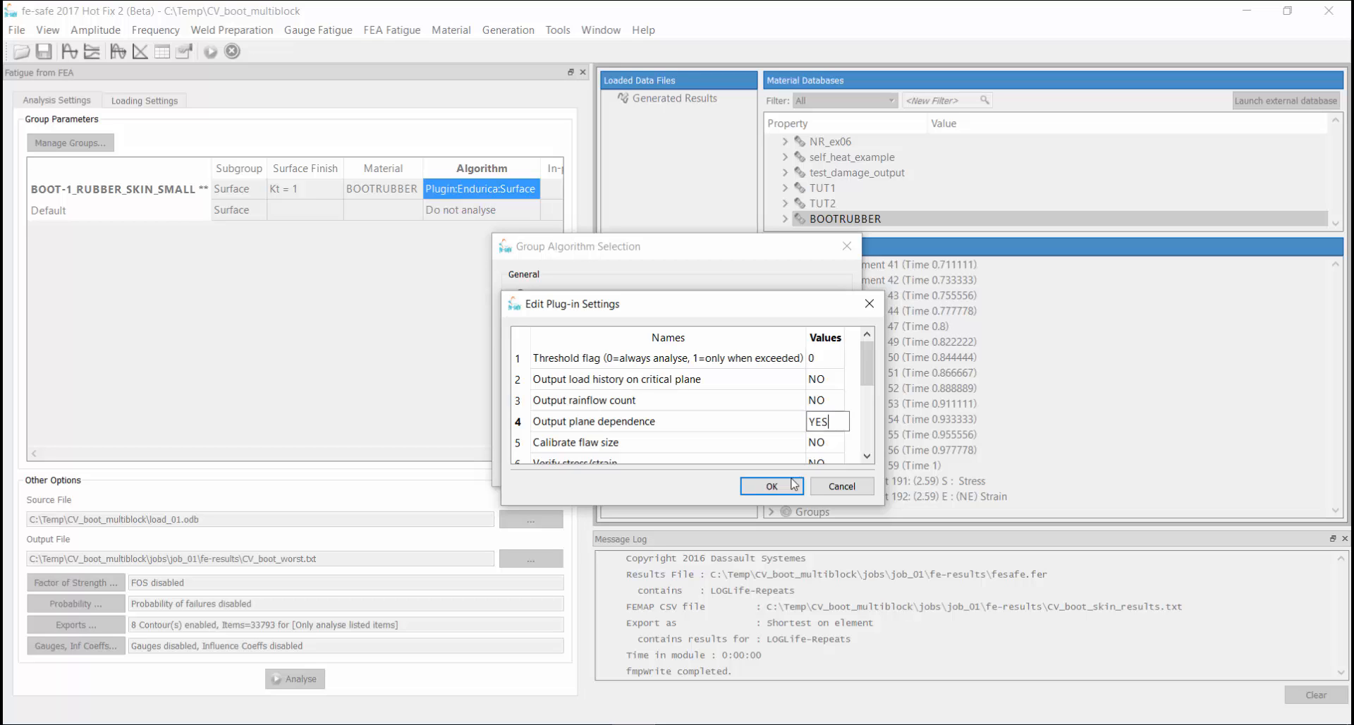
pyautogui.click(770, 485)
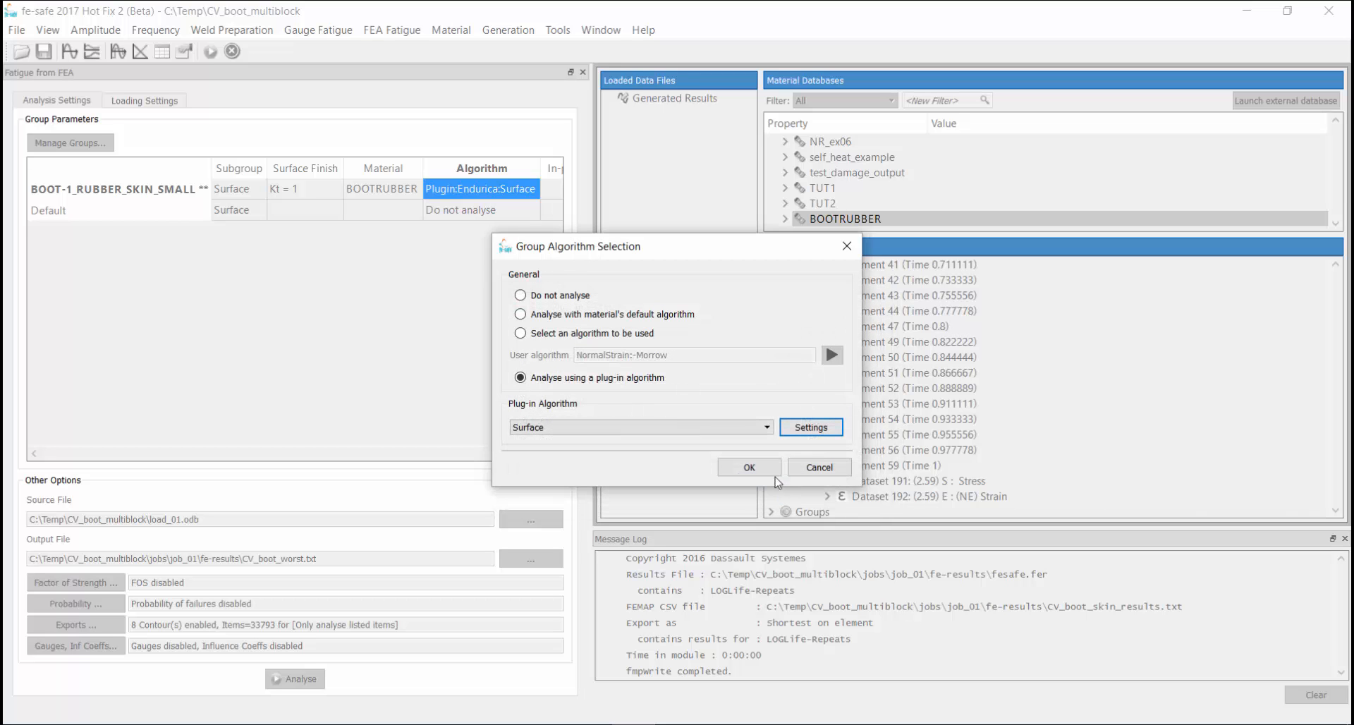
pyautogui.click(747, 466)
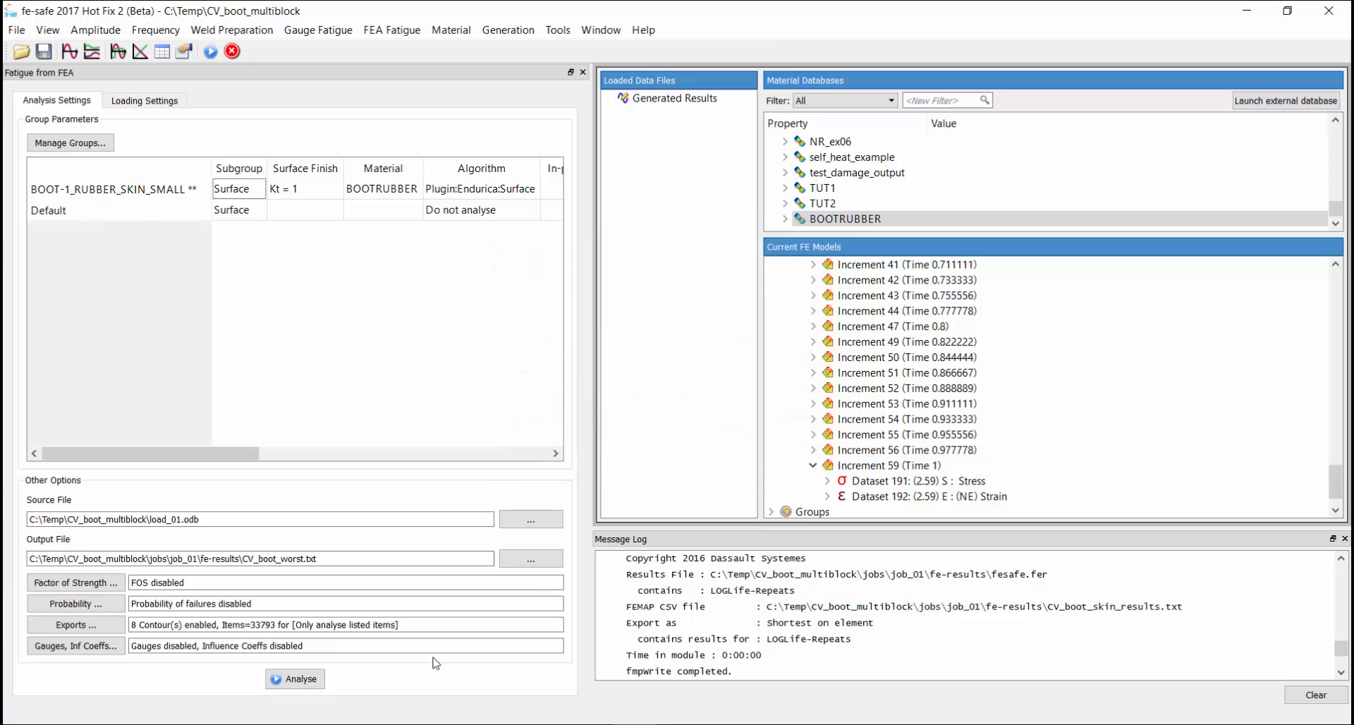
# - Run the single-element analysis past the summary and go to the results folder
pyautogui.click(295, 679)
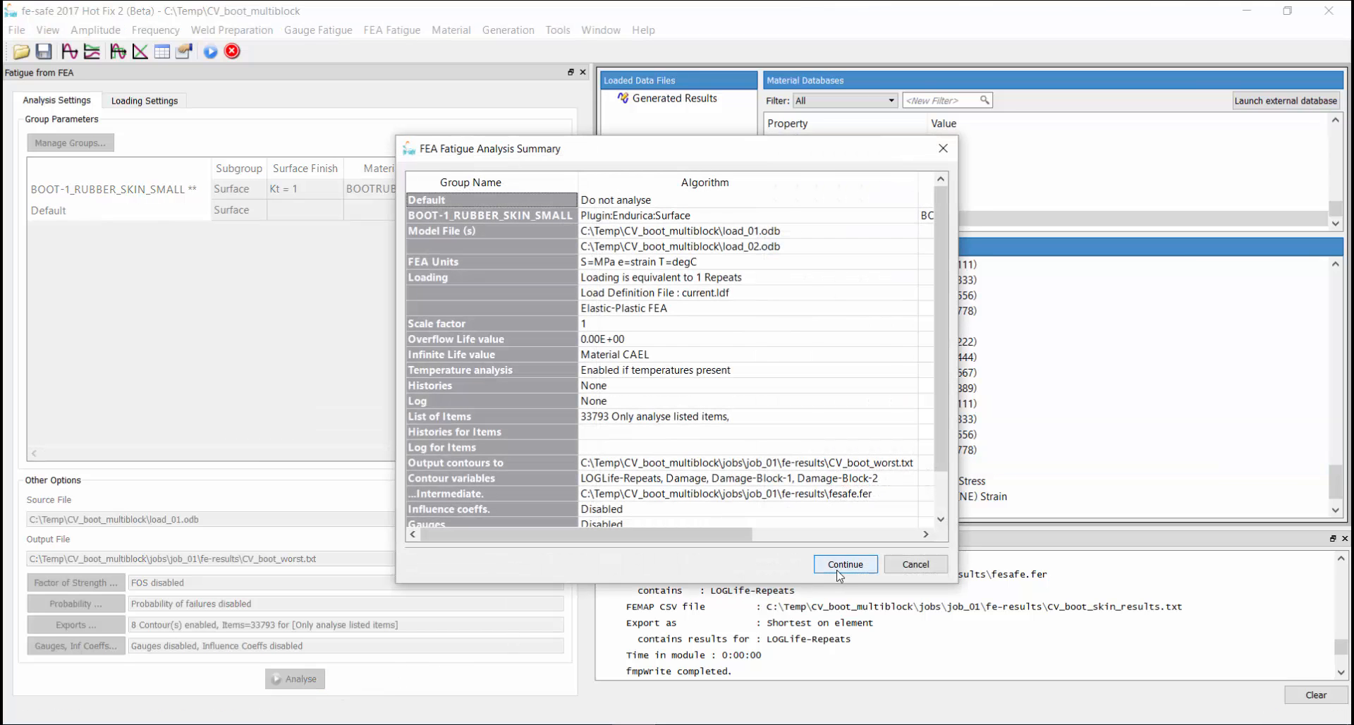
pyautogui.click(845, 564)
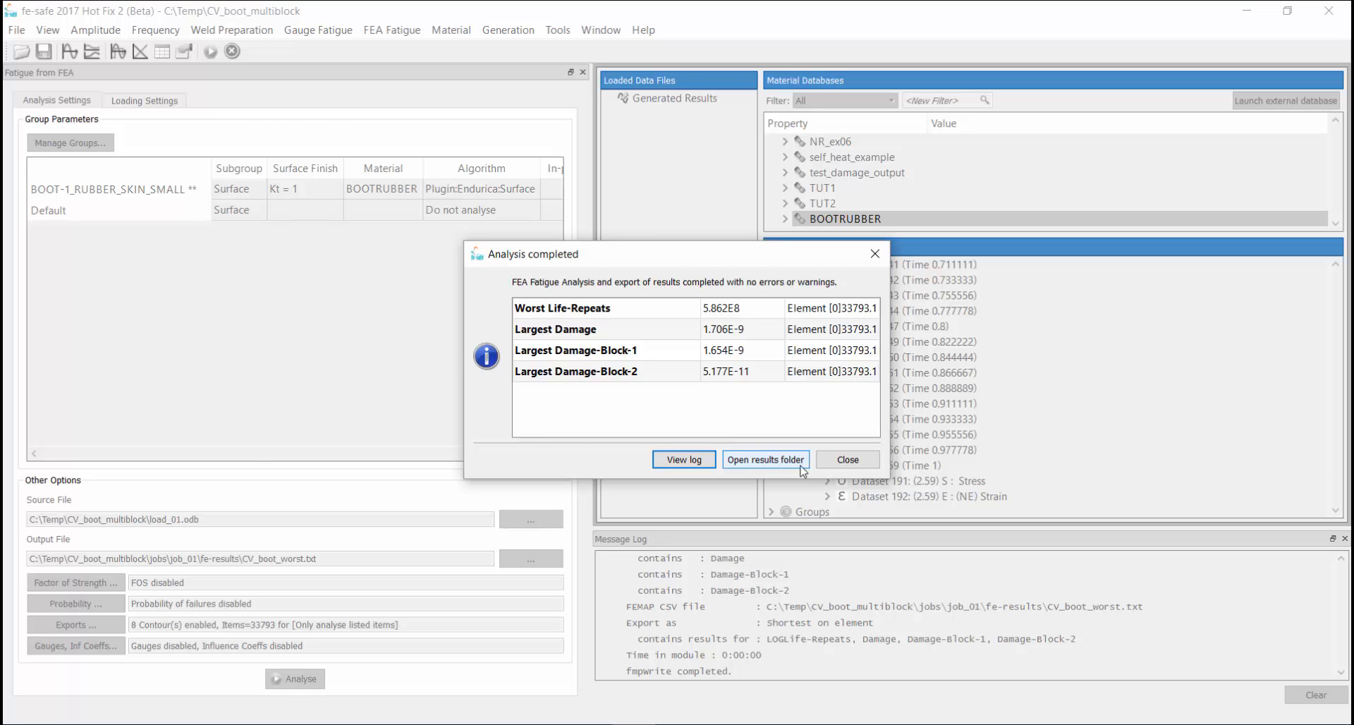
pyautogui.click(765, 460)
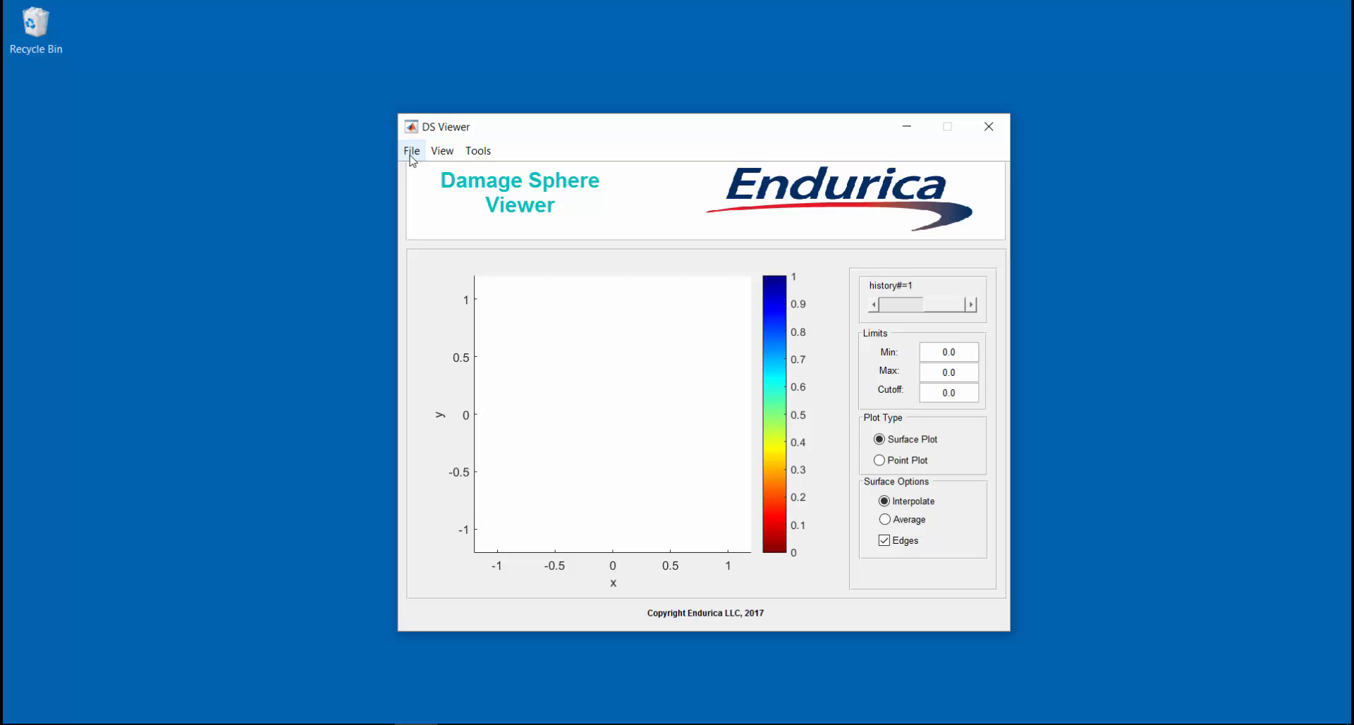
# - Load CV_boot_worstDAMAGESPHERE.log from the fe-results folder into the viewer
pyautogui.click(412, 150)
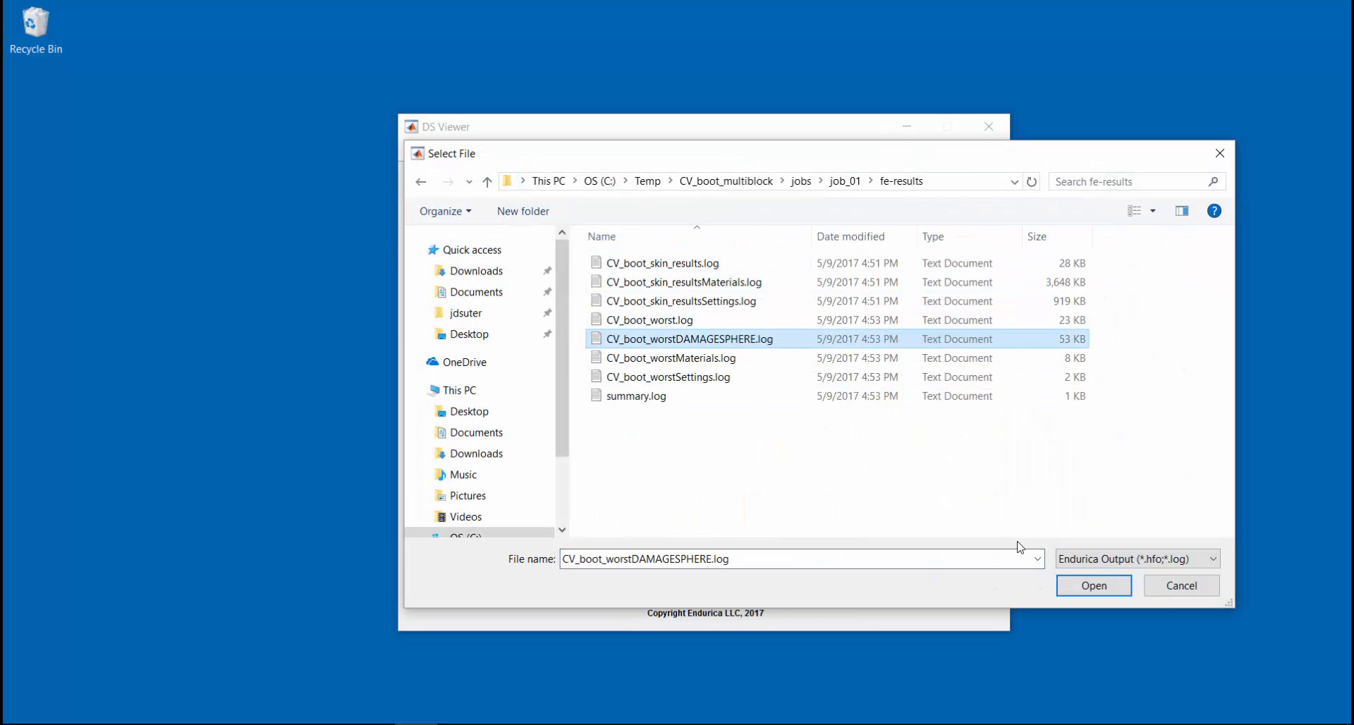
pyautogui.click(1092, 585)
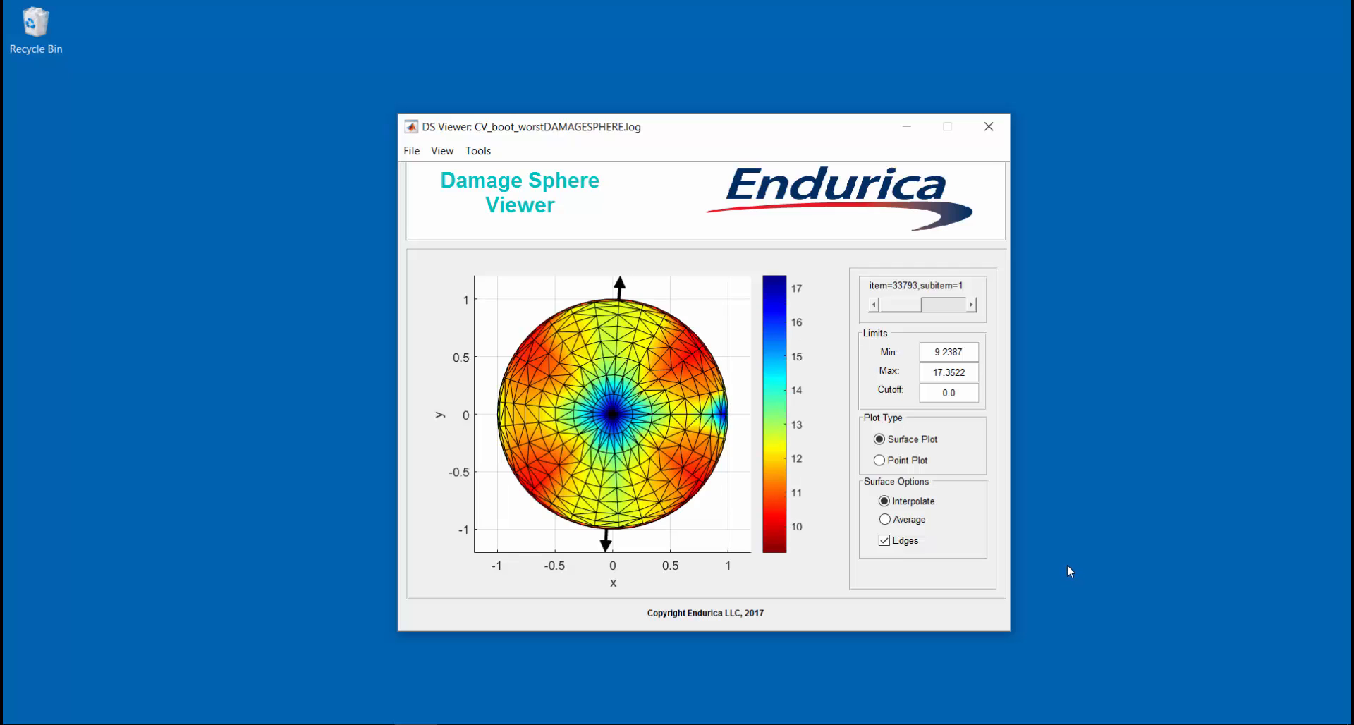
pyautogui.moveTo(1090, 202)
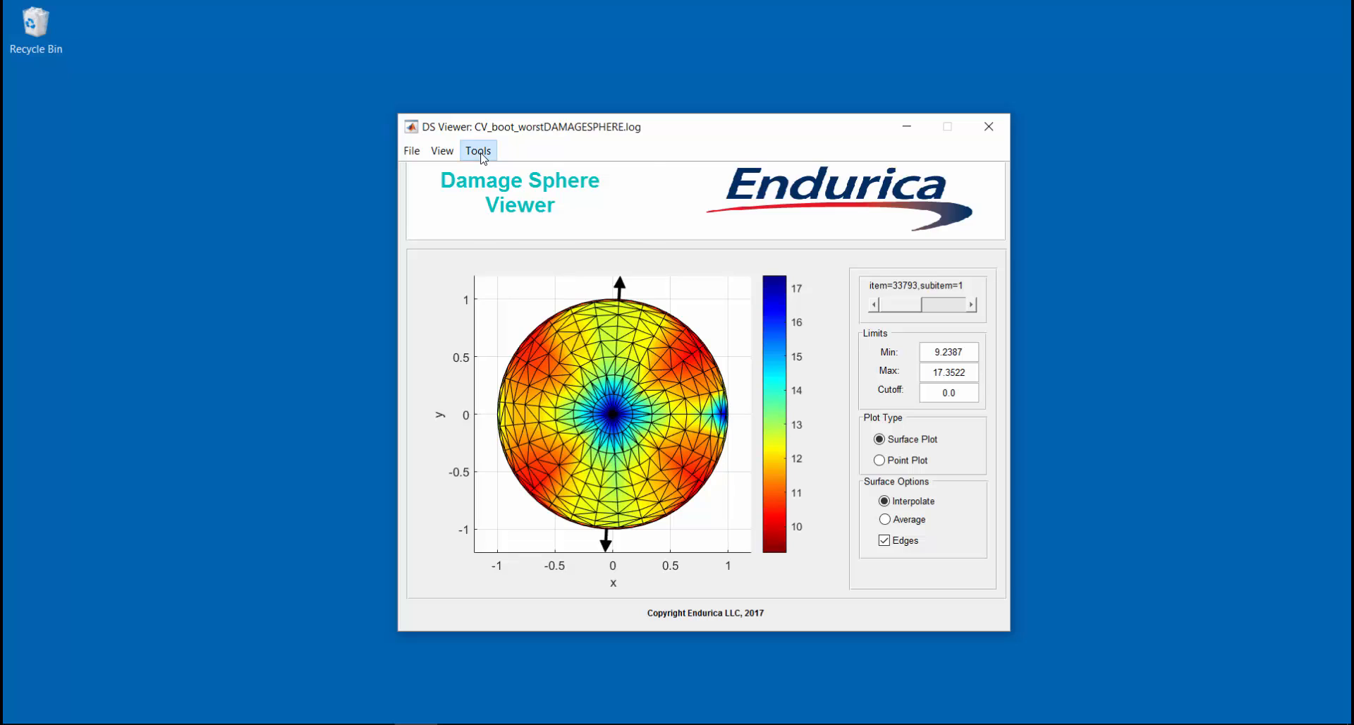
# - Enable Show Crack Edges, untick Edges, and tilt the sphere into a 3D view
pyautogui.click(478, 150)
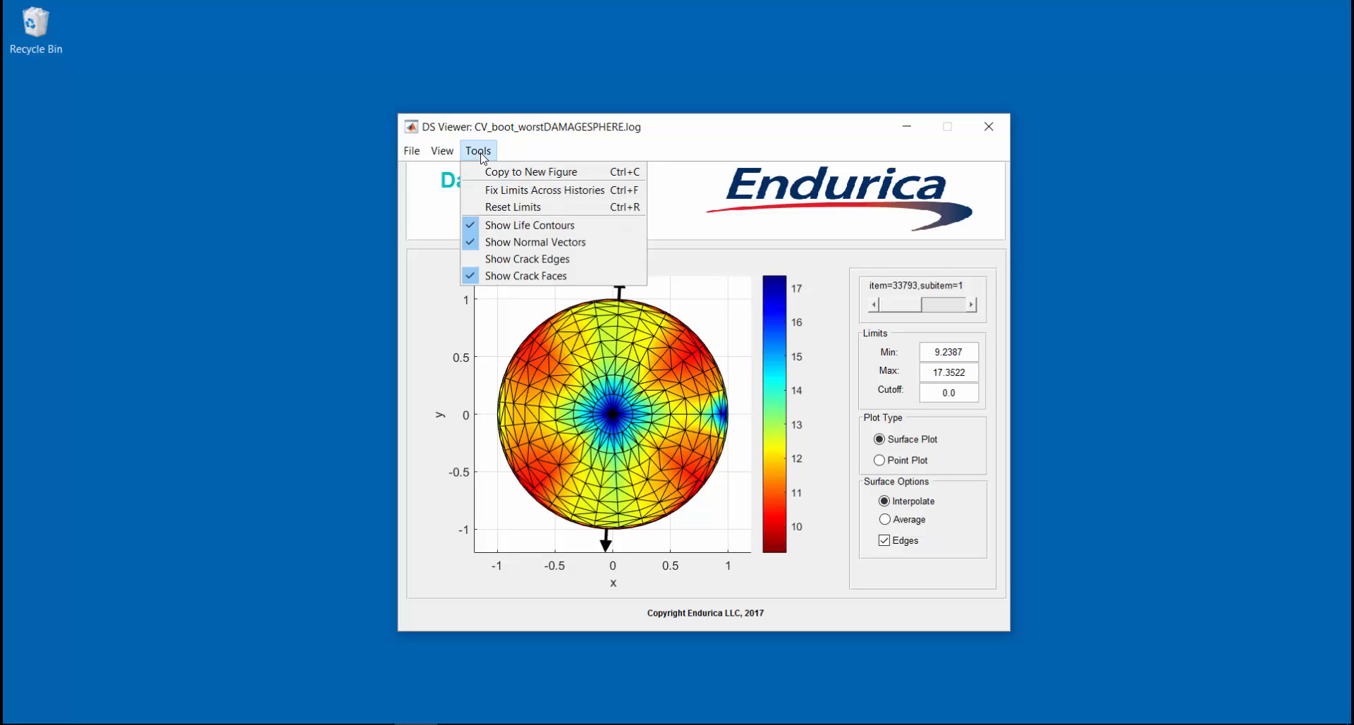
pyautogui.click(526, 260)
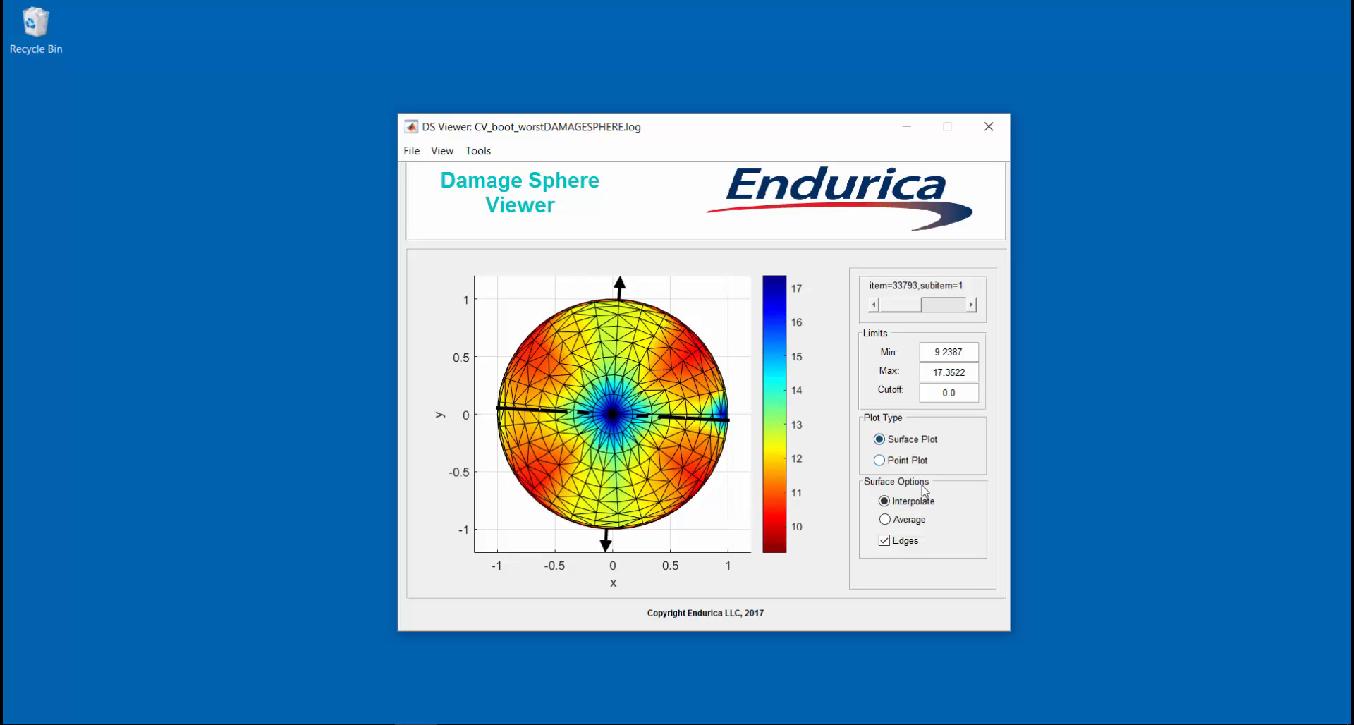
pyautogui.click(884, 538)
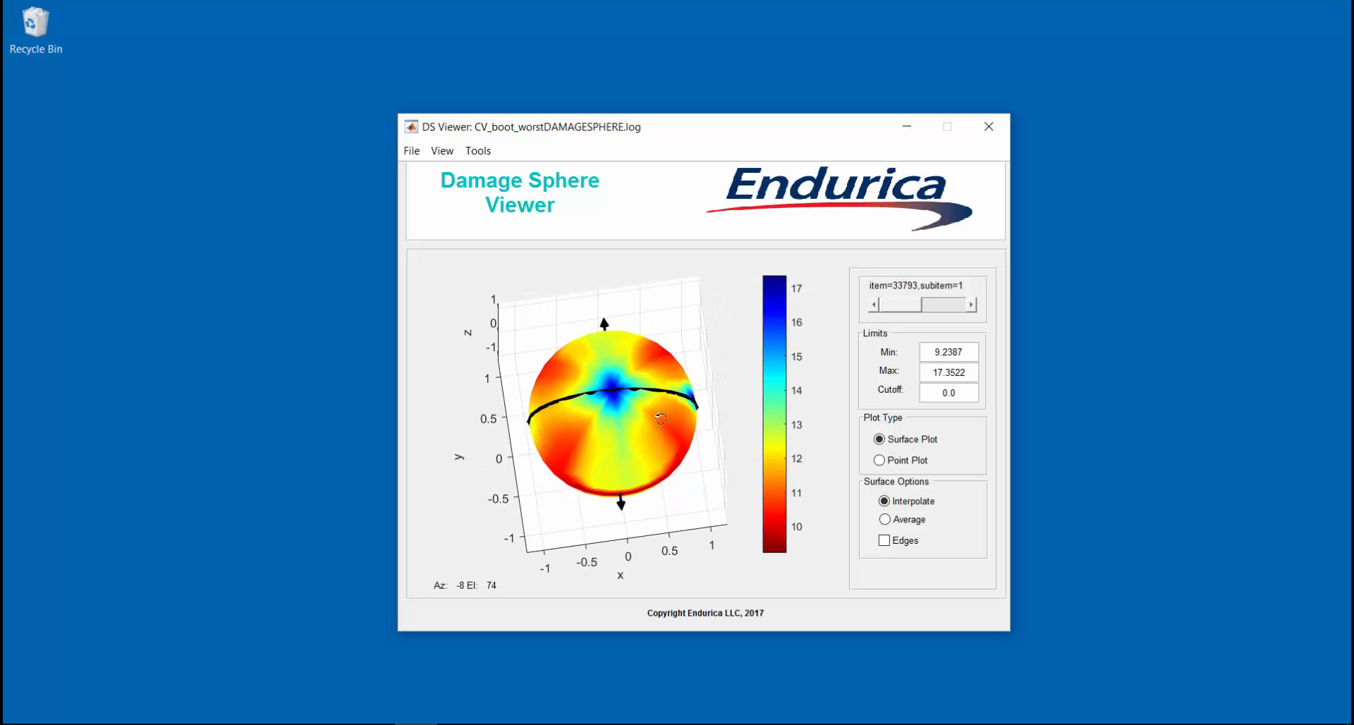
pyautogui.moveTo(659, 418); pyautogui.dragTo(703, 368)
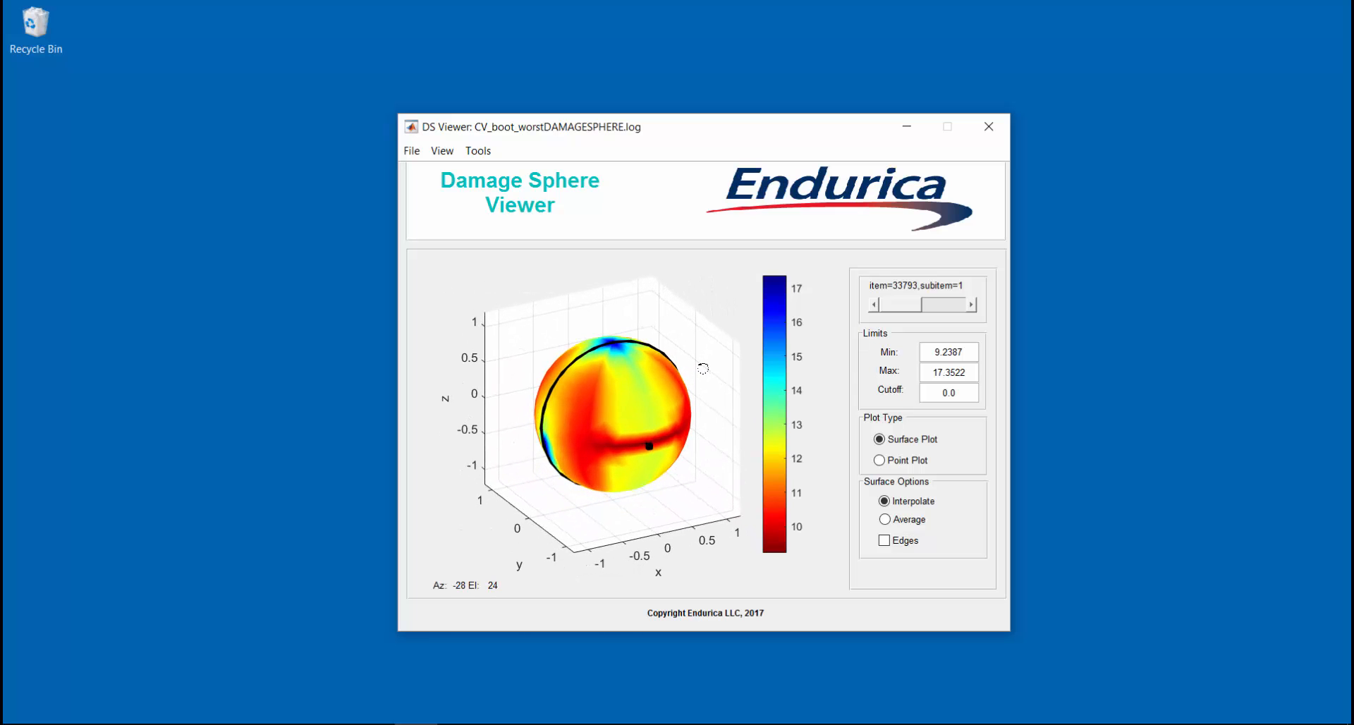
pyautogui.moveTo(703, 368); pyautogui.dragTo(695, 399)
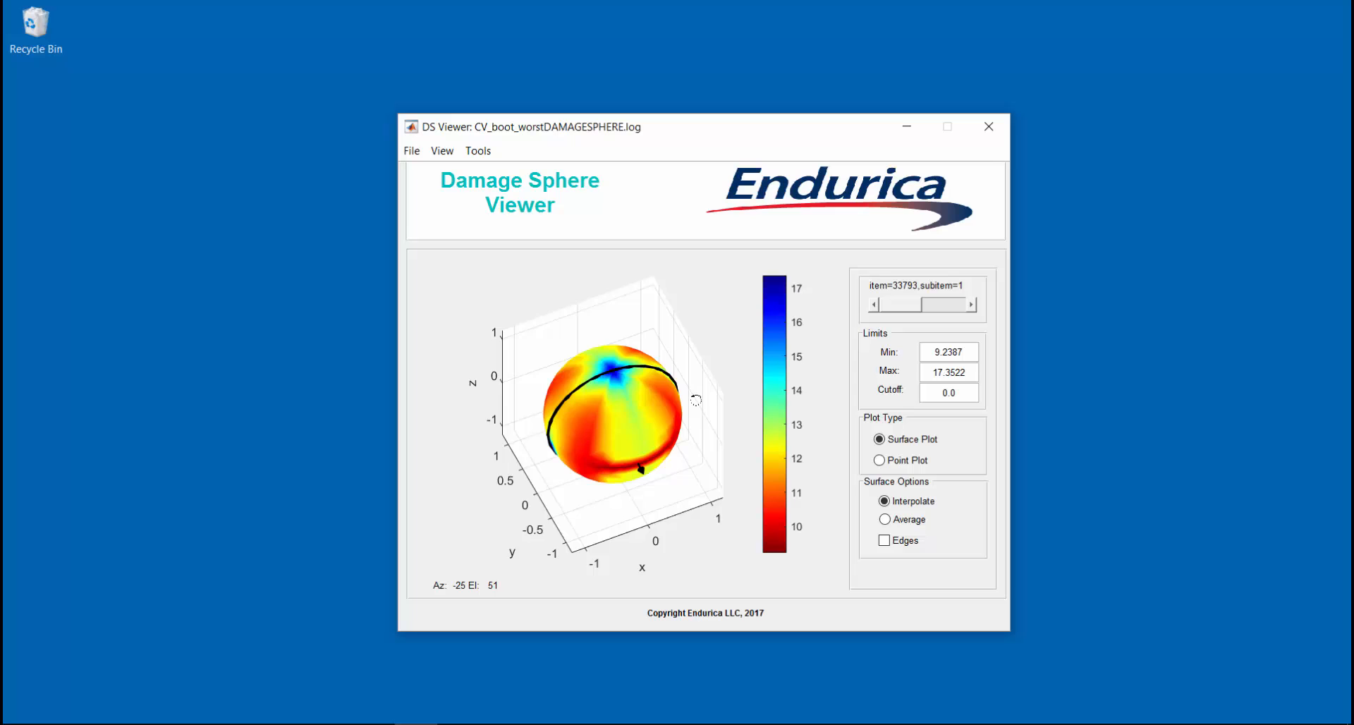